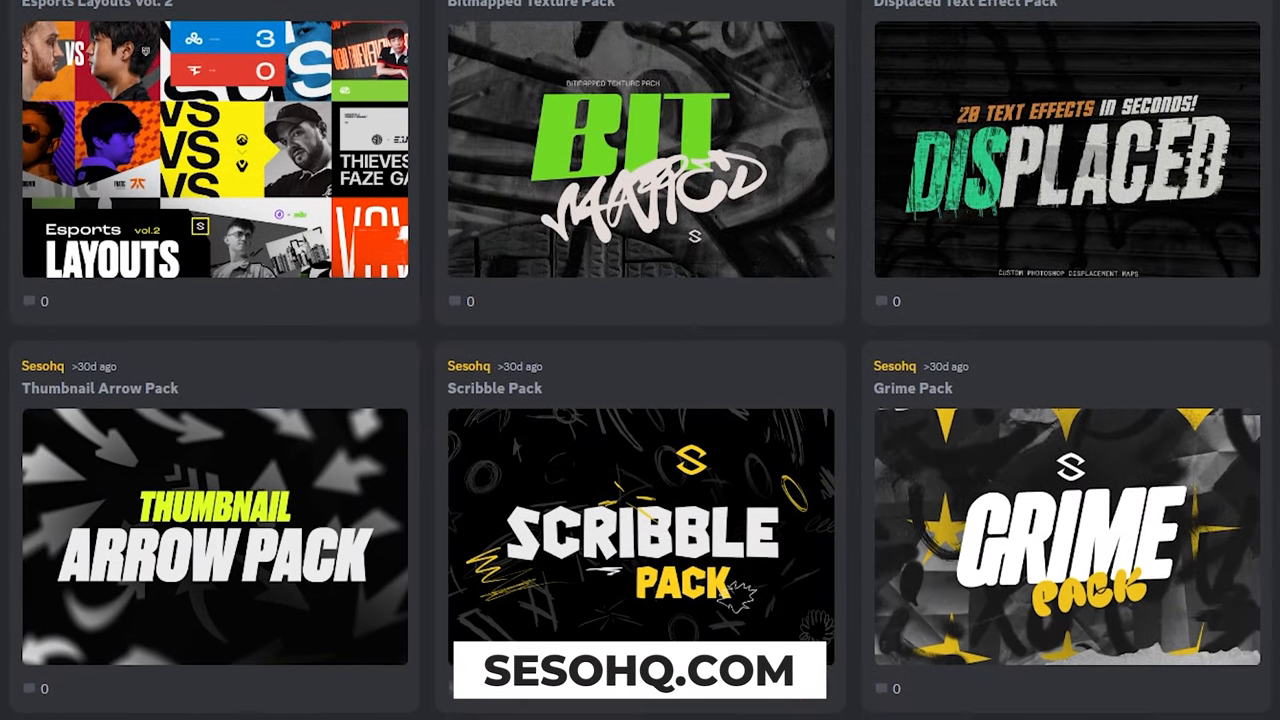
Warp the SESO text with an Arc Lower bend and confirm it.
scroll(down, 3)
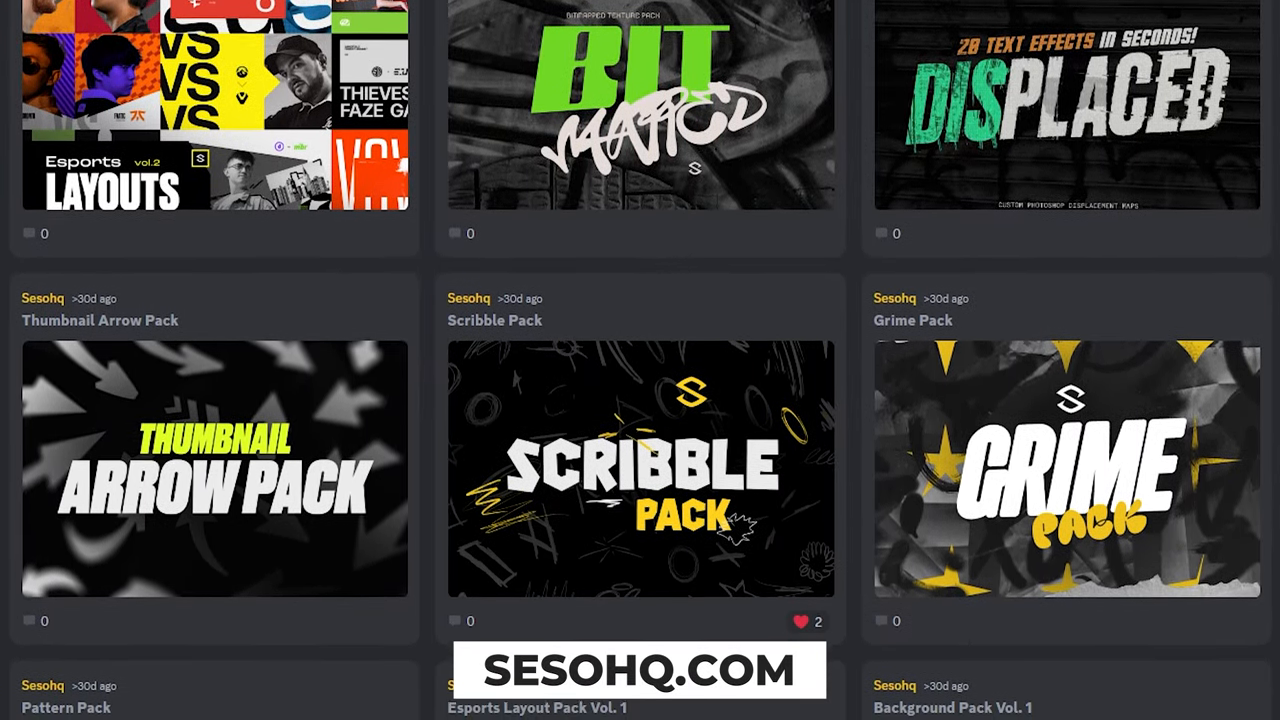
scroll(down, 3)
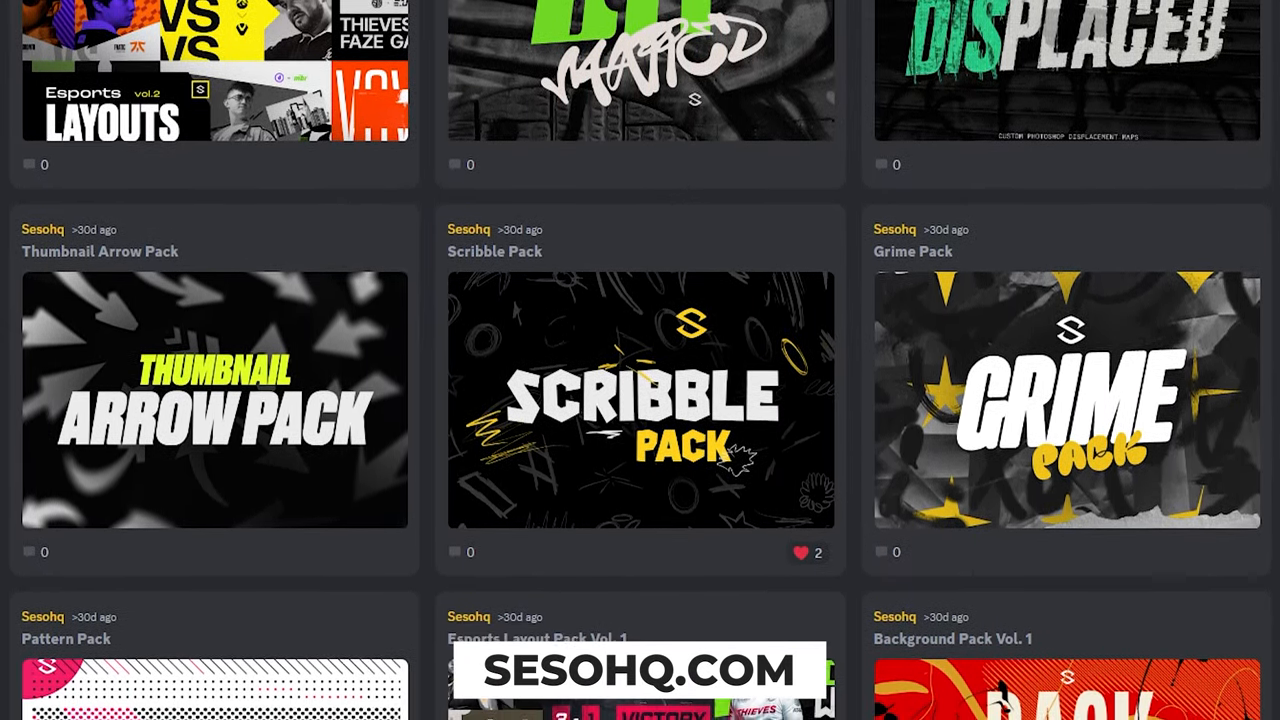
scroll(down, 3)
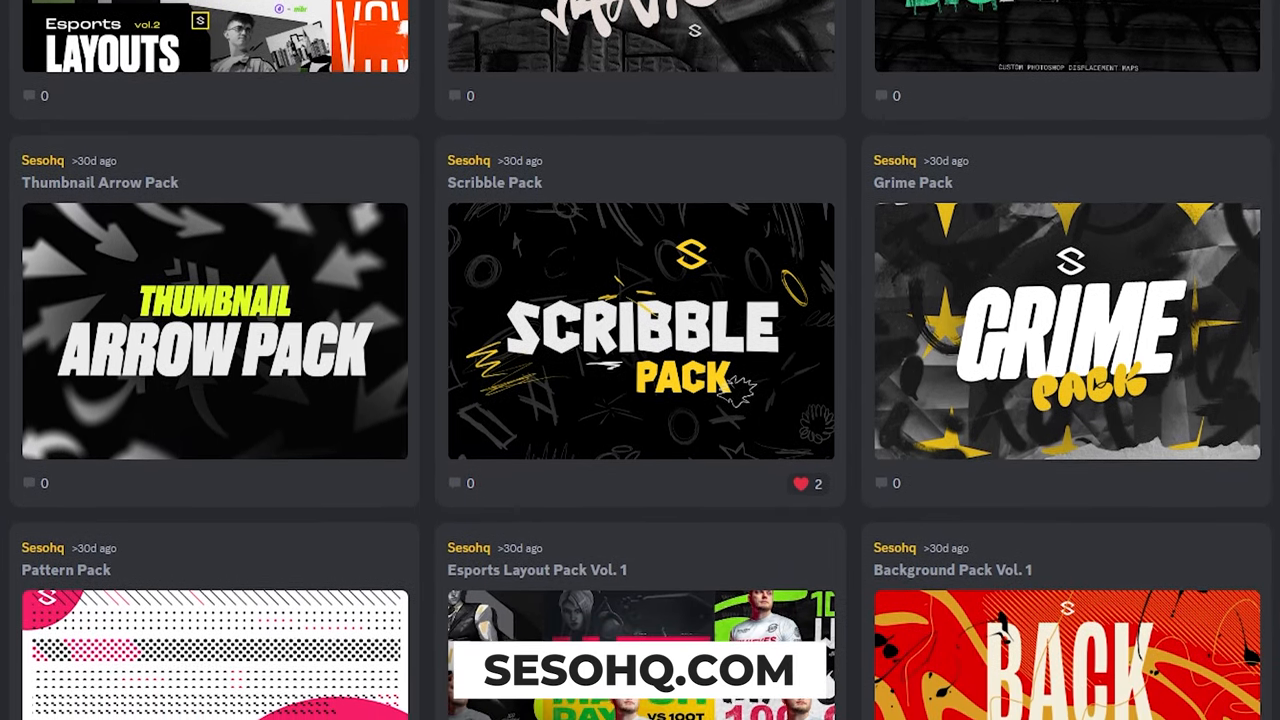
scroll(down, 3)
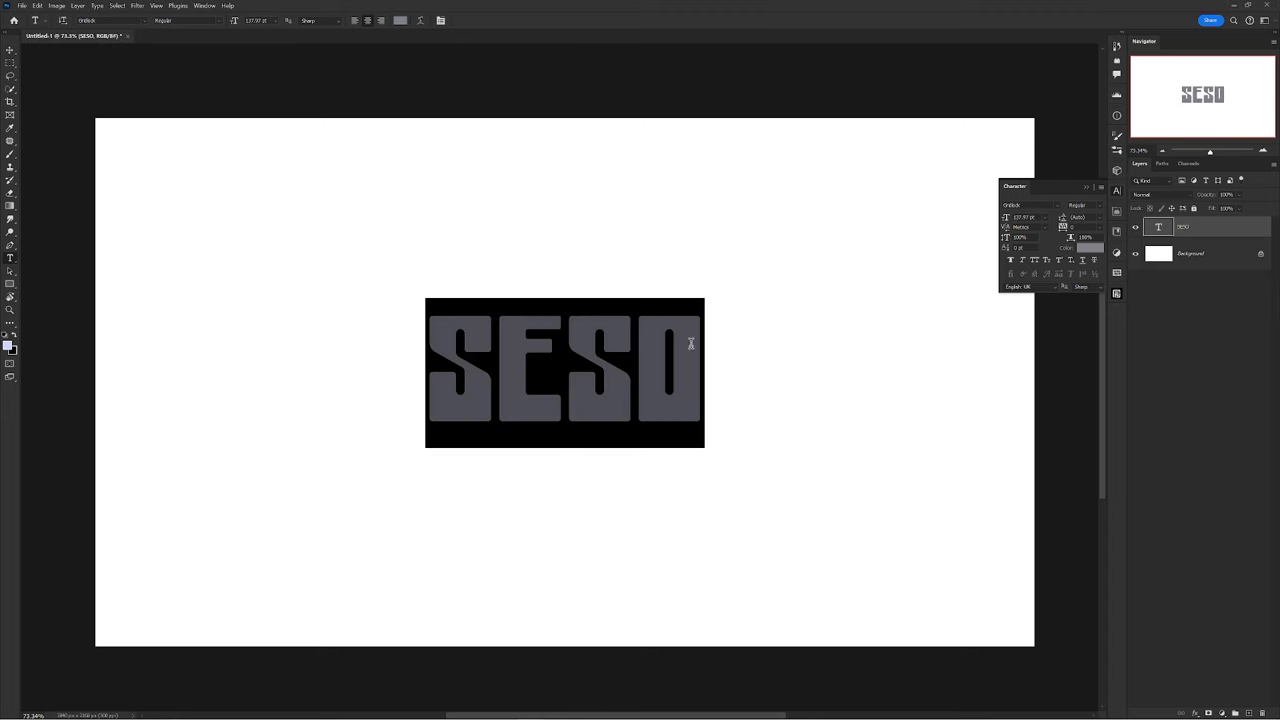
click(797, 242)
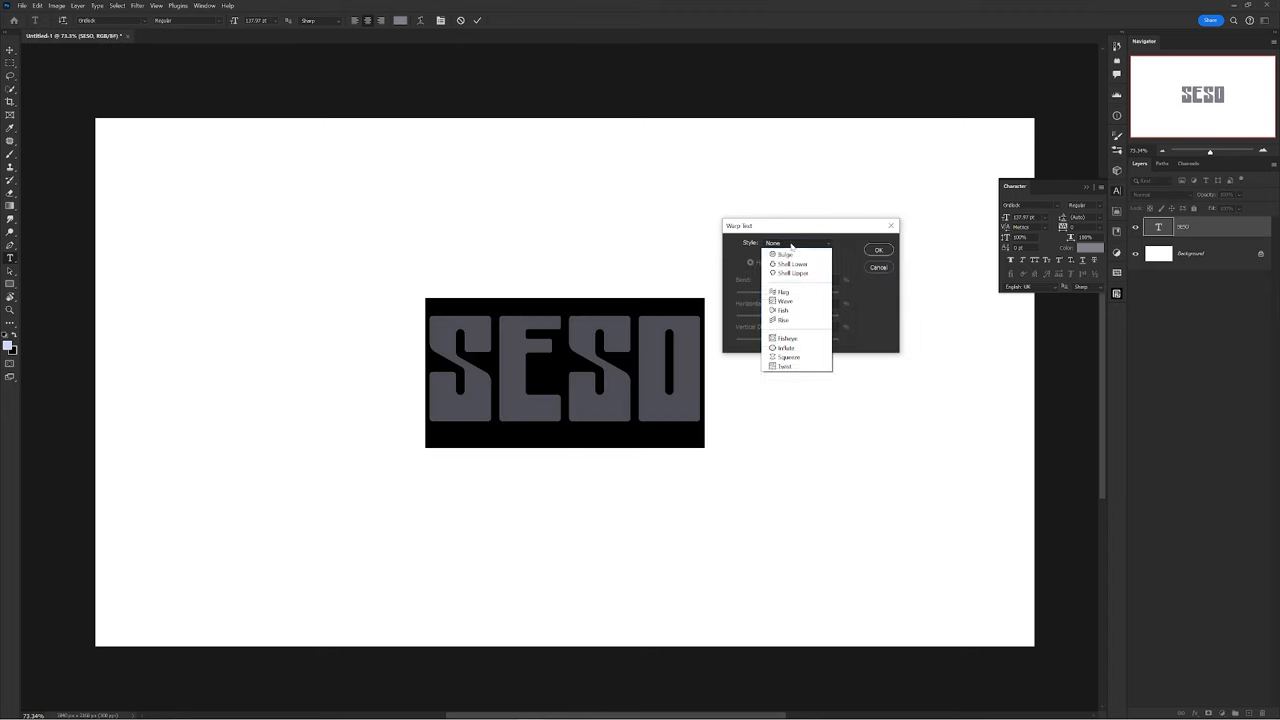
click(792, 273)
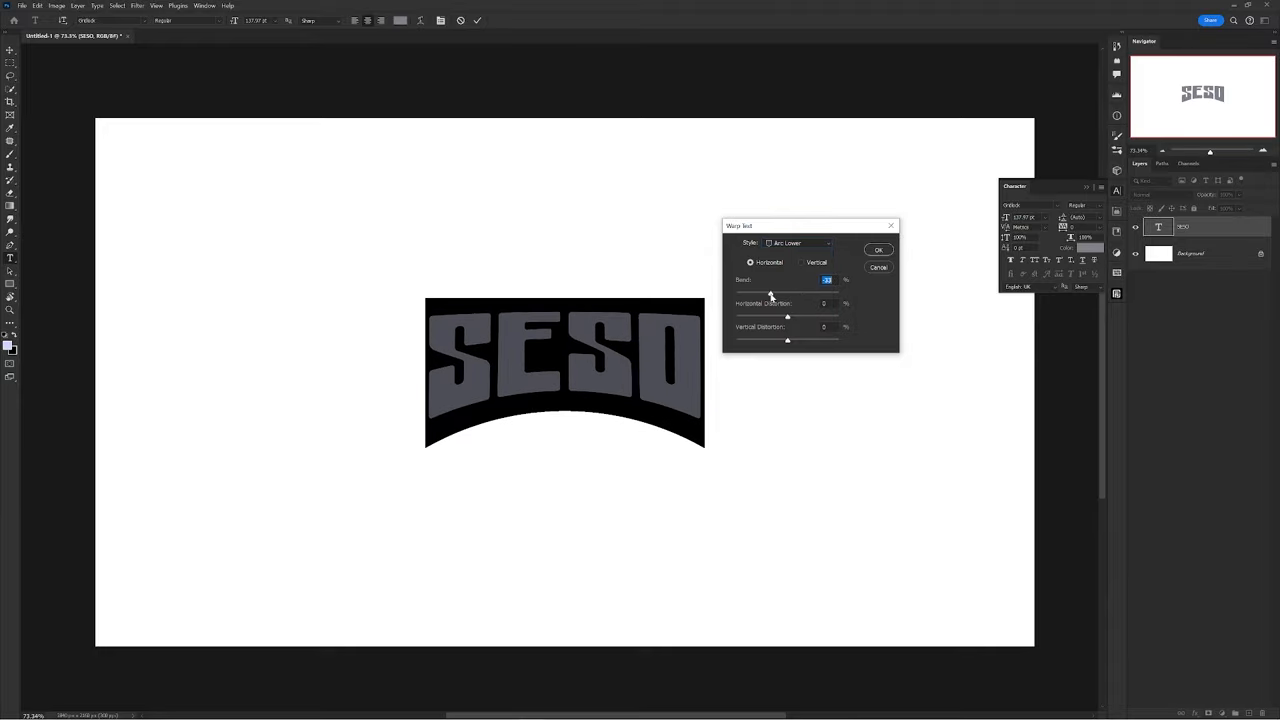
click(878, 249)
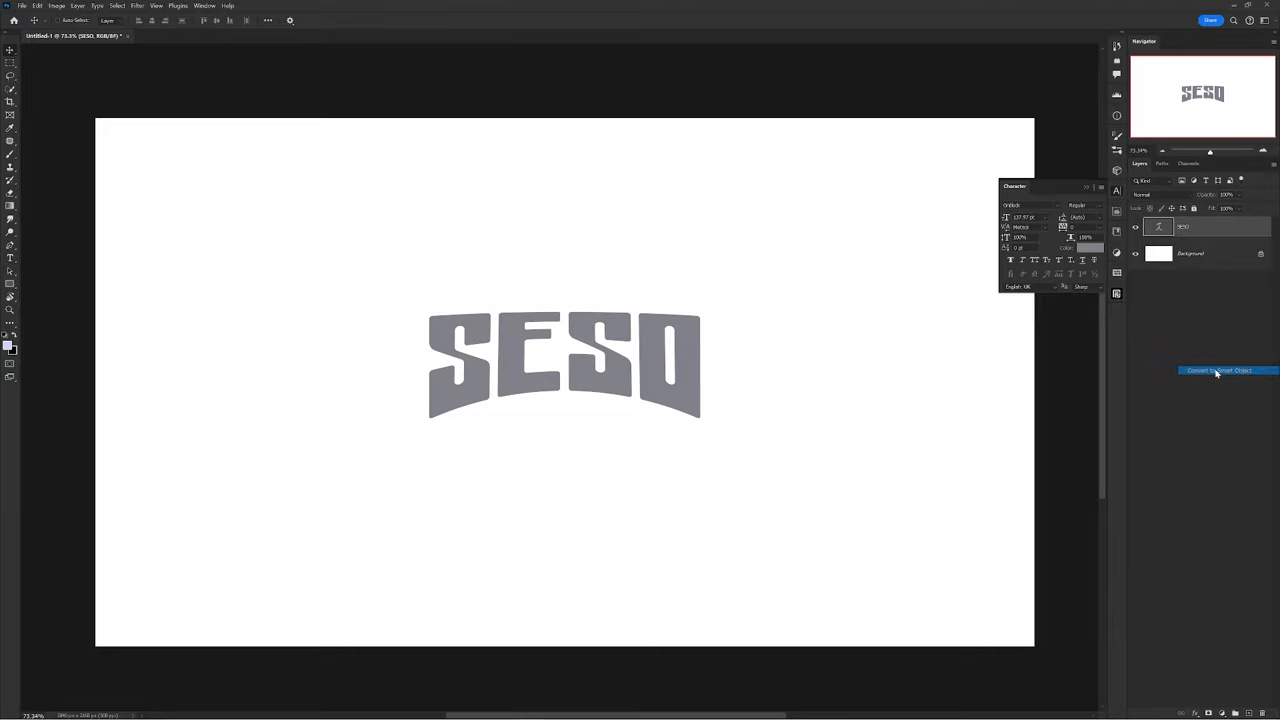
Convert the layer to a smart object and apply a Mosaic pixelation with cell size 19.
click(137, 5)
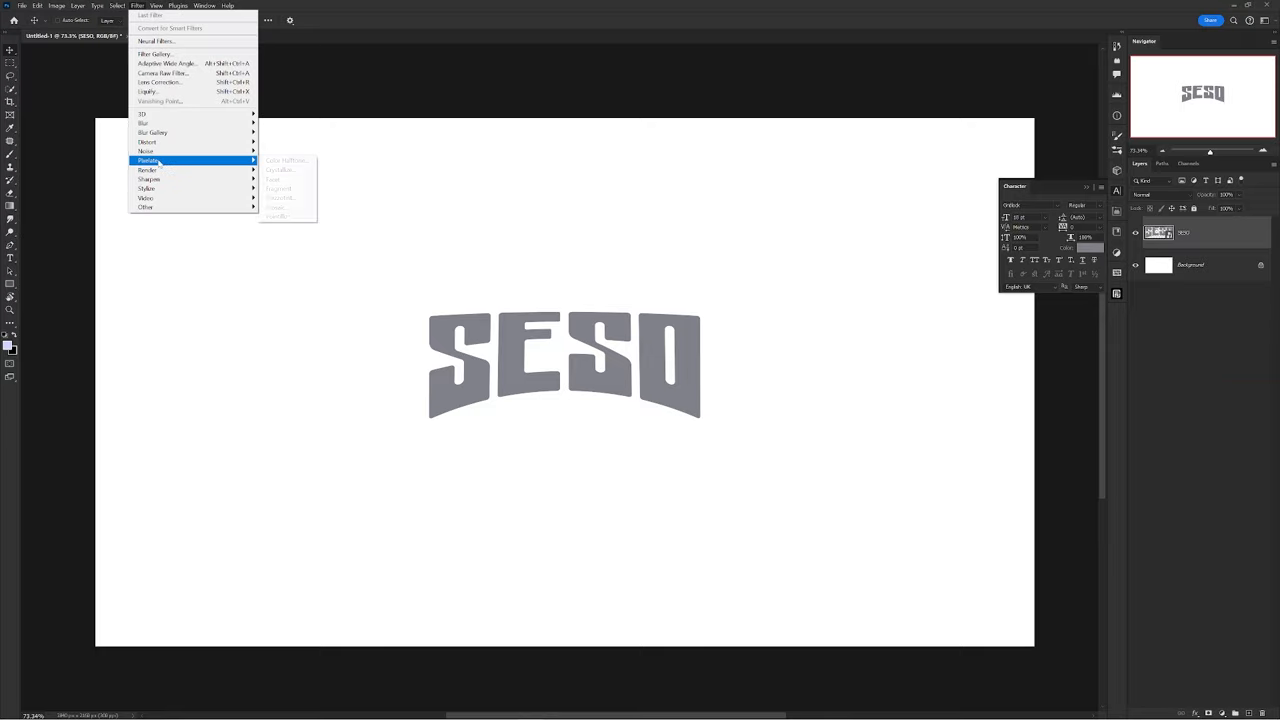
click(276, 207)
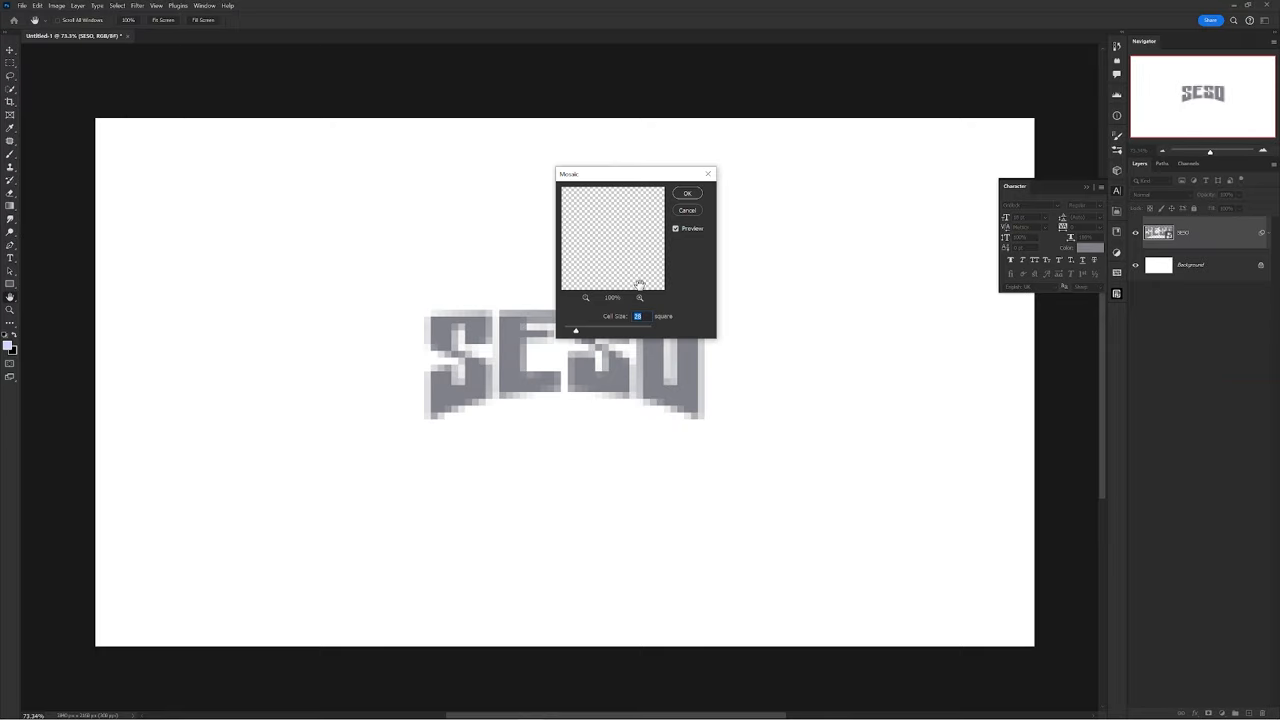
text(19)
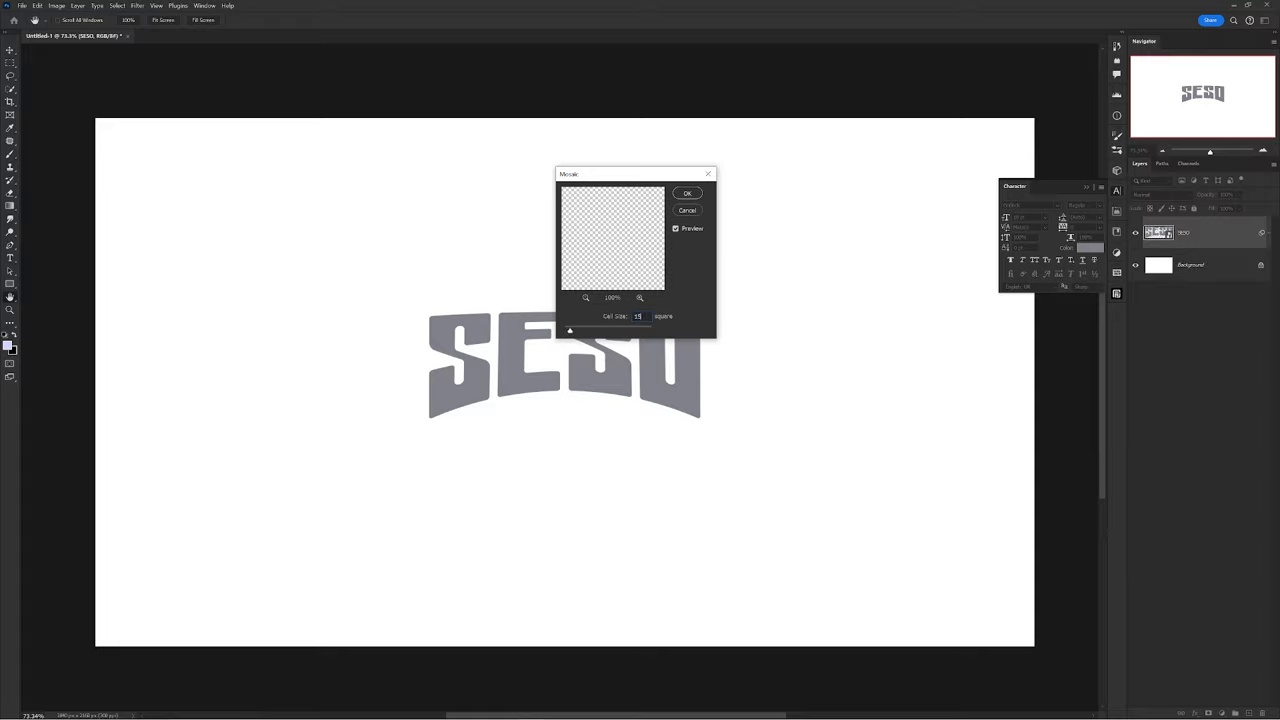
click(688, 192)
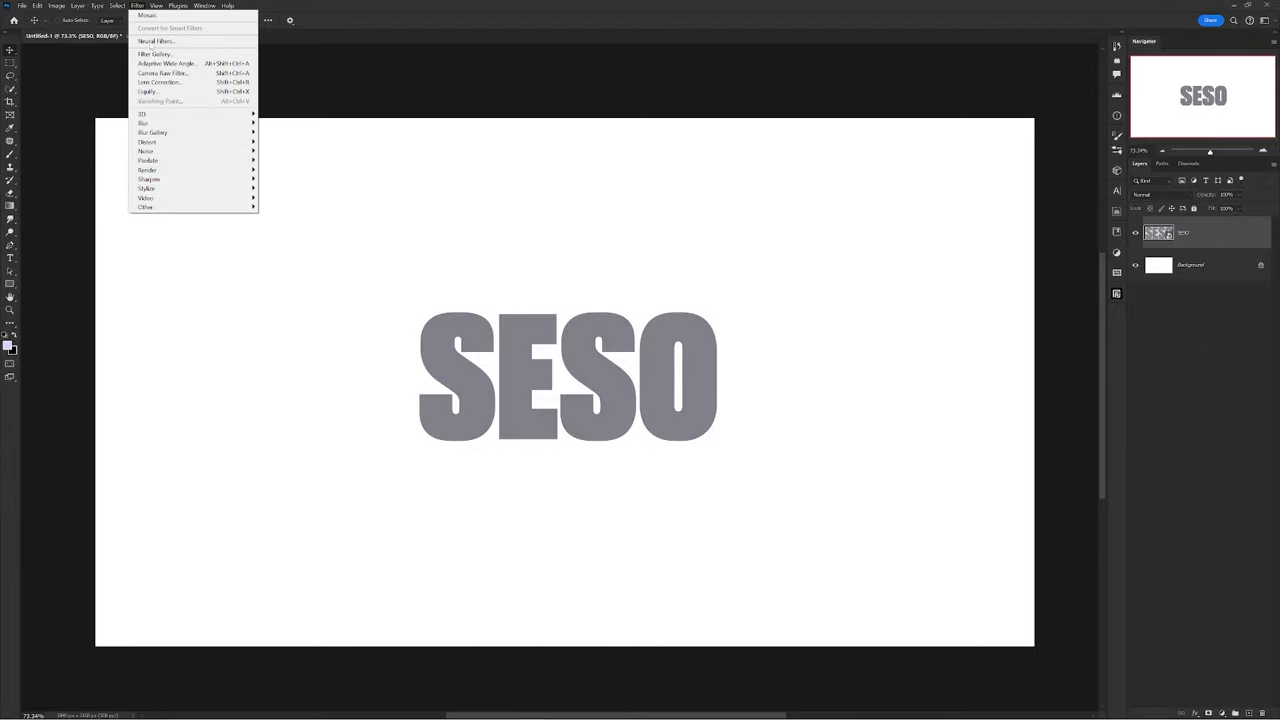
mouse_move(152, 132)
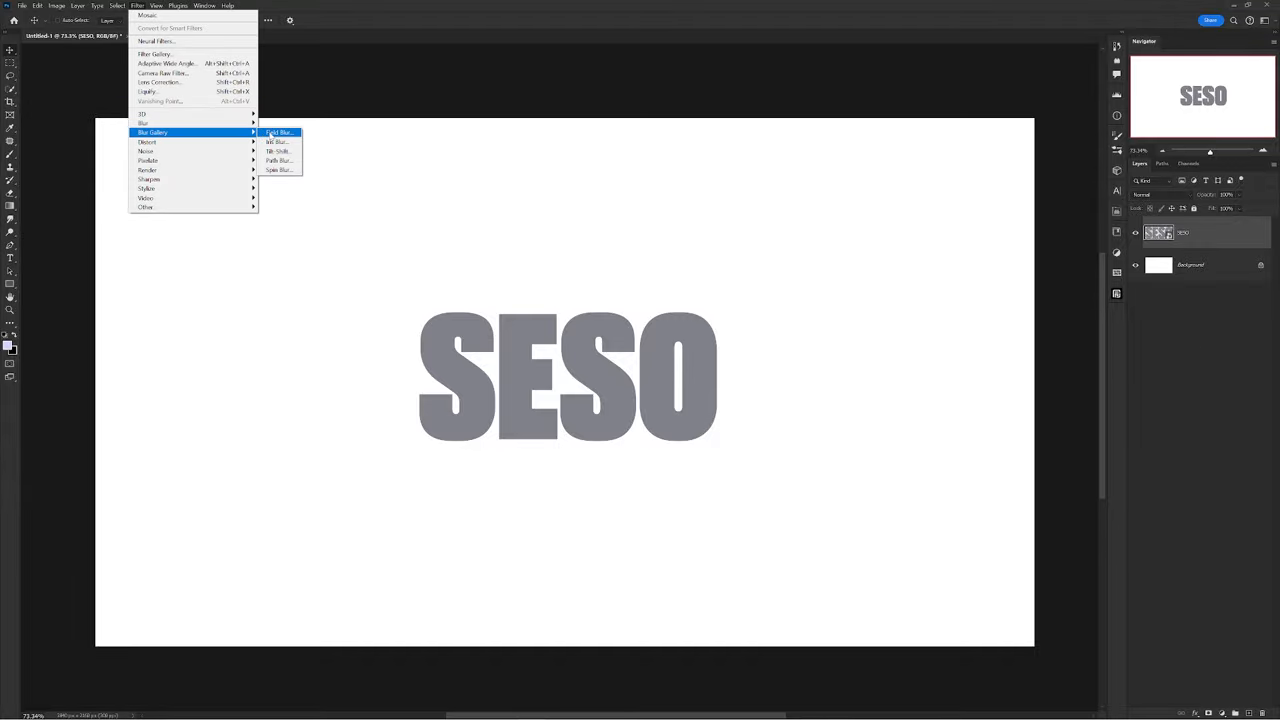
Apply a Field Blur to SESO, then duplicate the blurred layer and merge the copy flat.
click(278, 131)
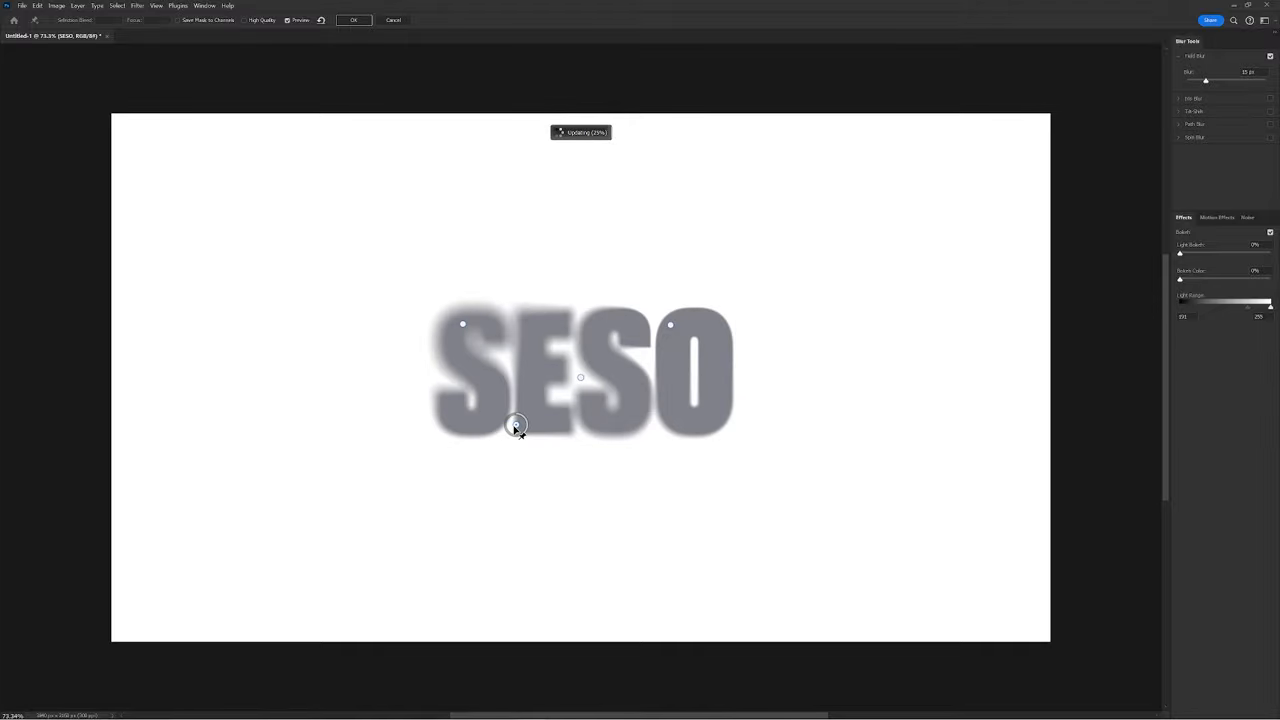
click(353, 19)
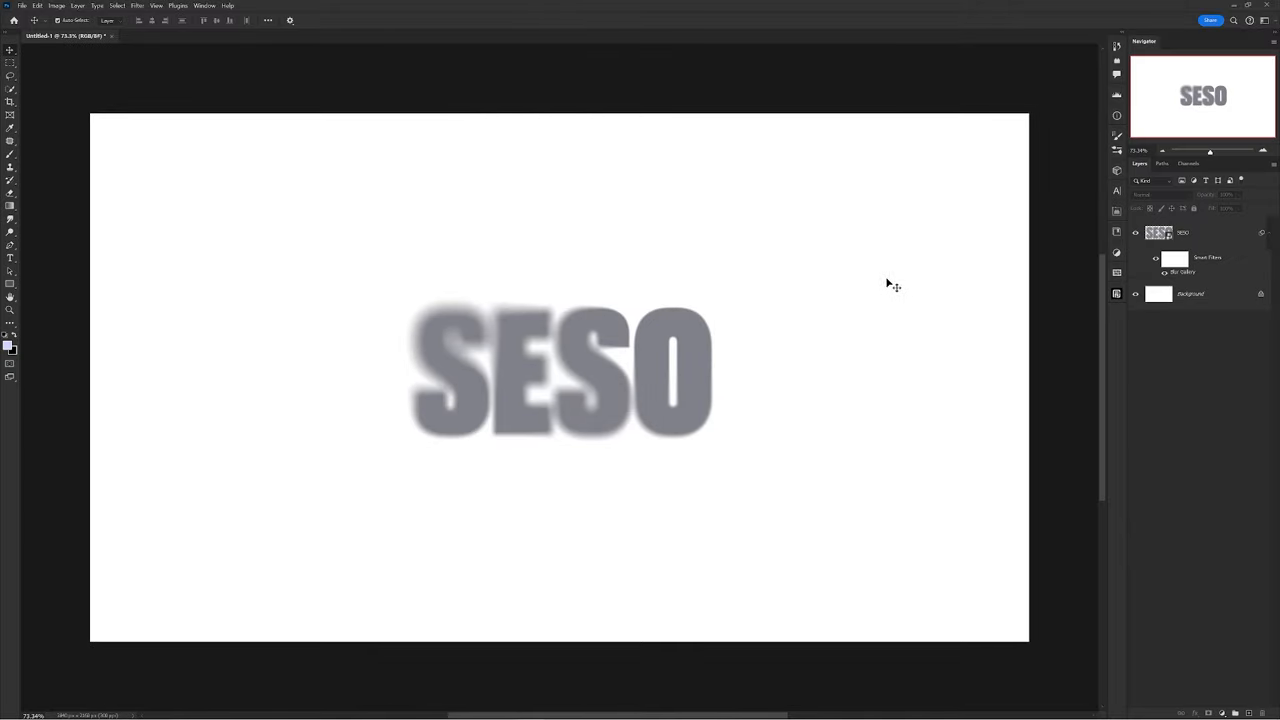
click(1190, 293)
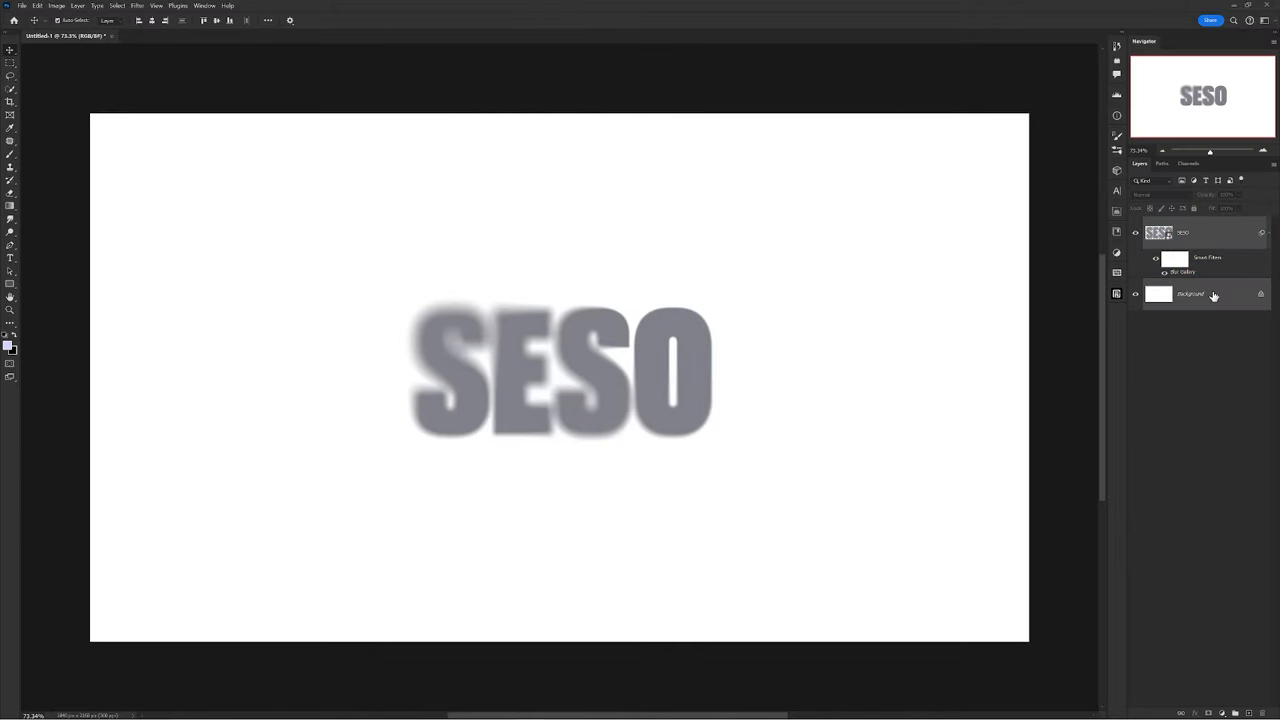
key(ctrl+j)
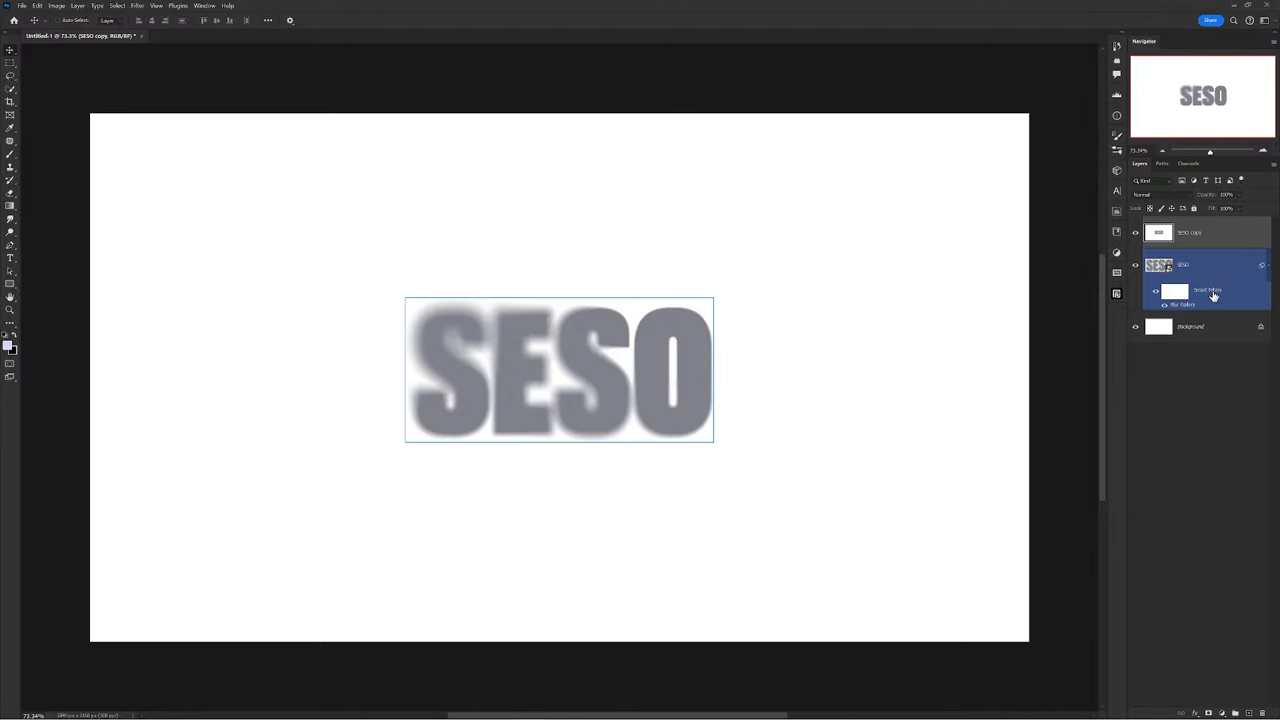
key(ctrl+e)
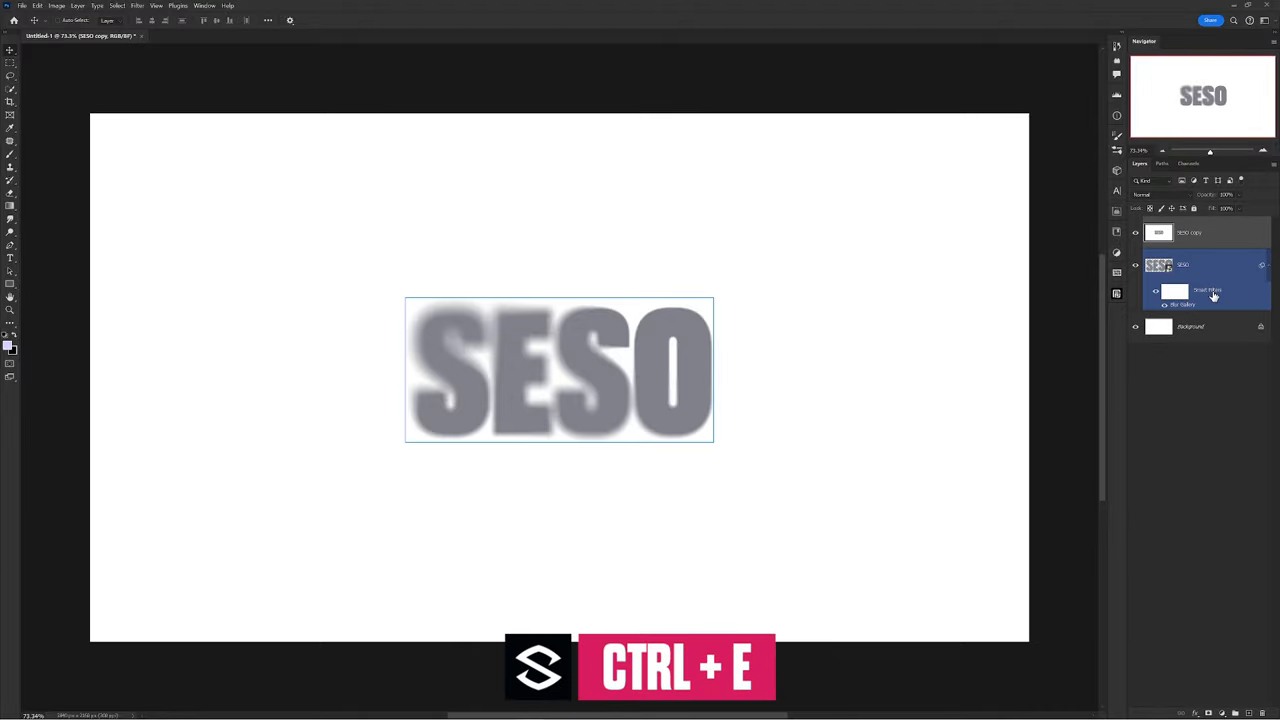
Browse the Filter menu's gallery and pixelate filters for the next effect.
click(137, 5)
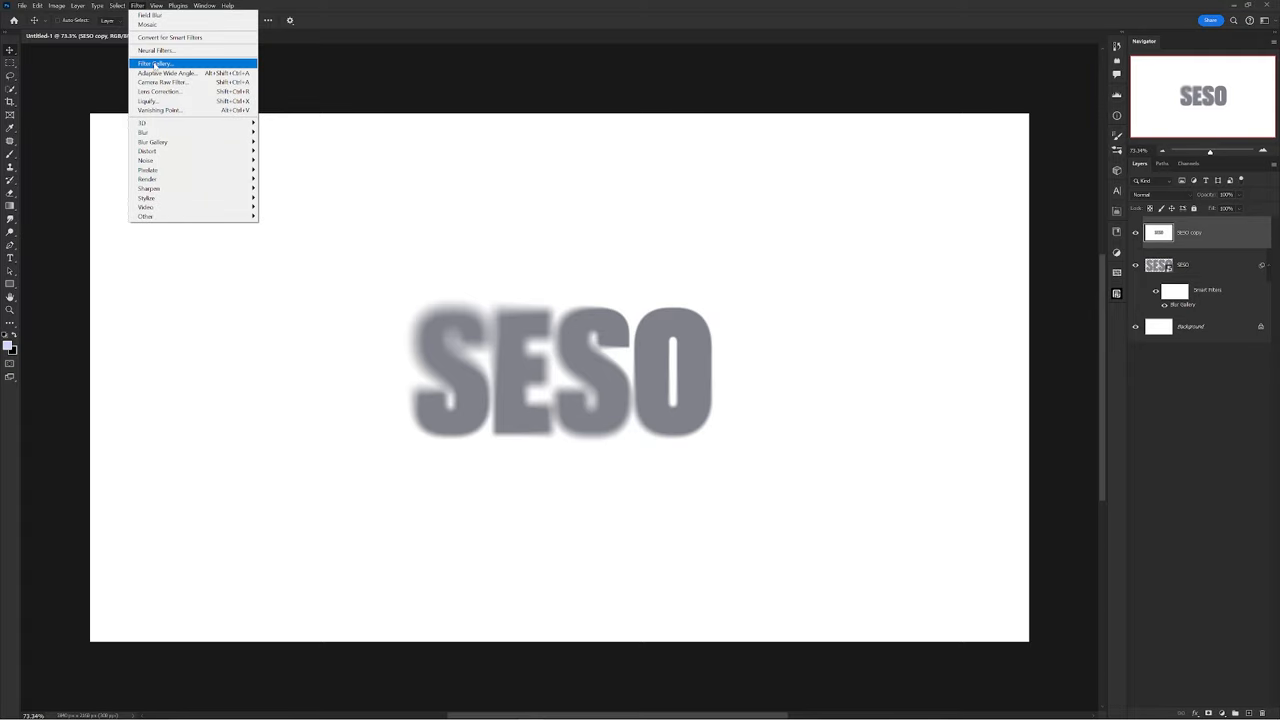
click(155, 63)
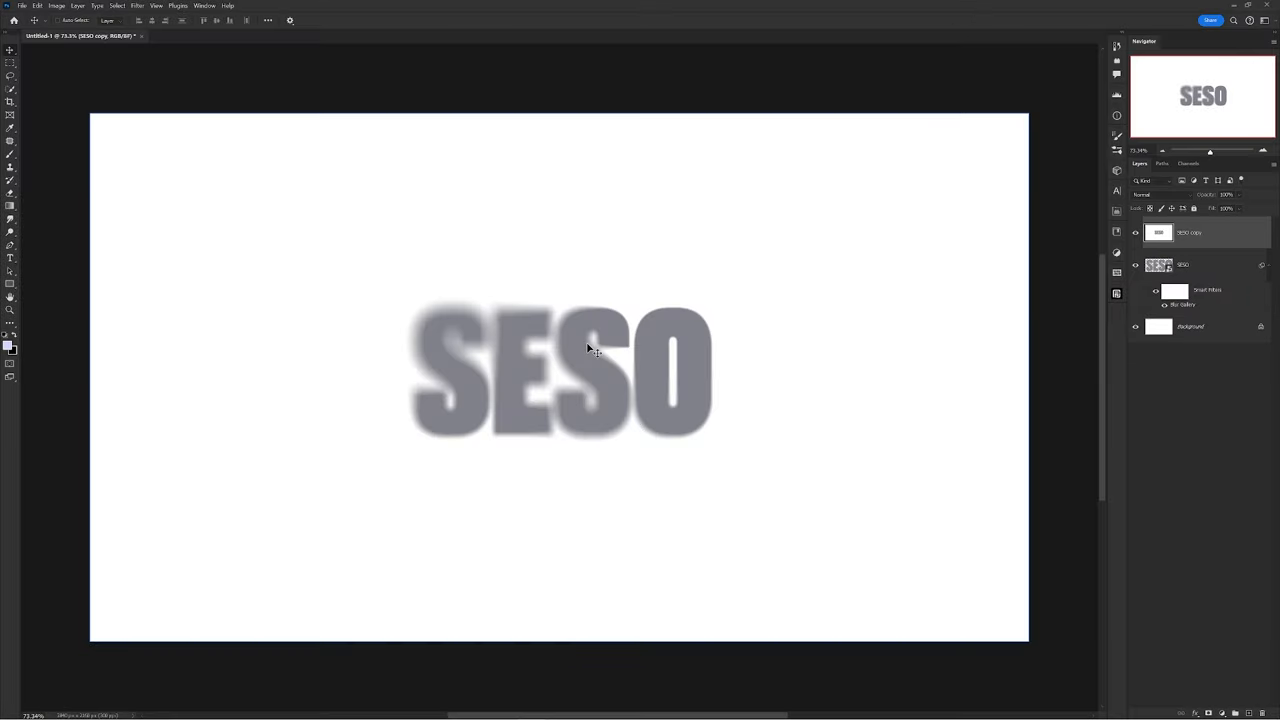
mouse_move(313, 110)
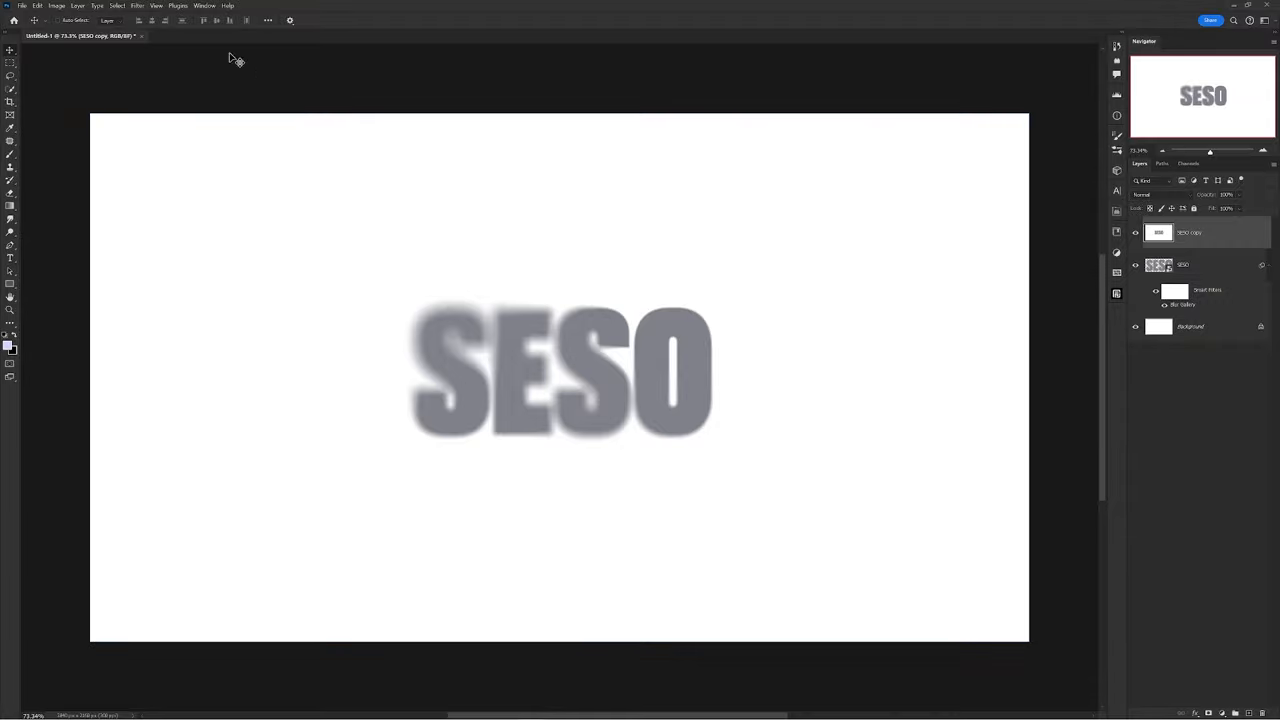
click(138, 6)
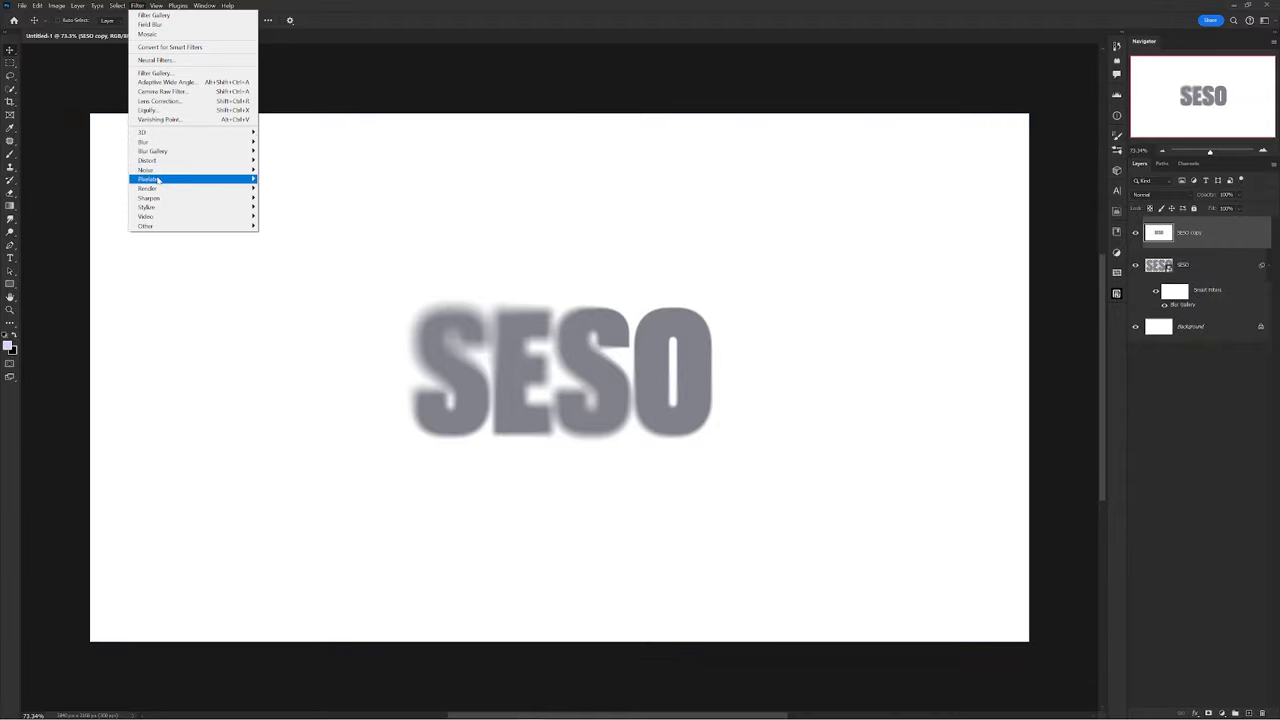
click(148, 179)
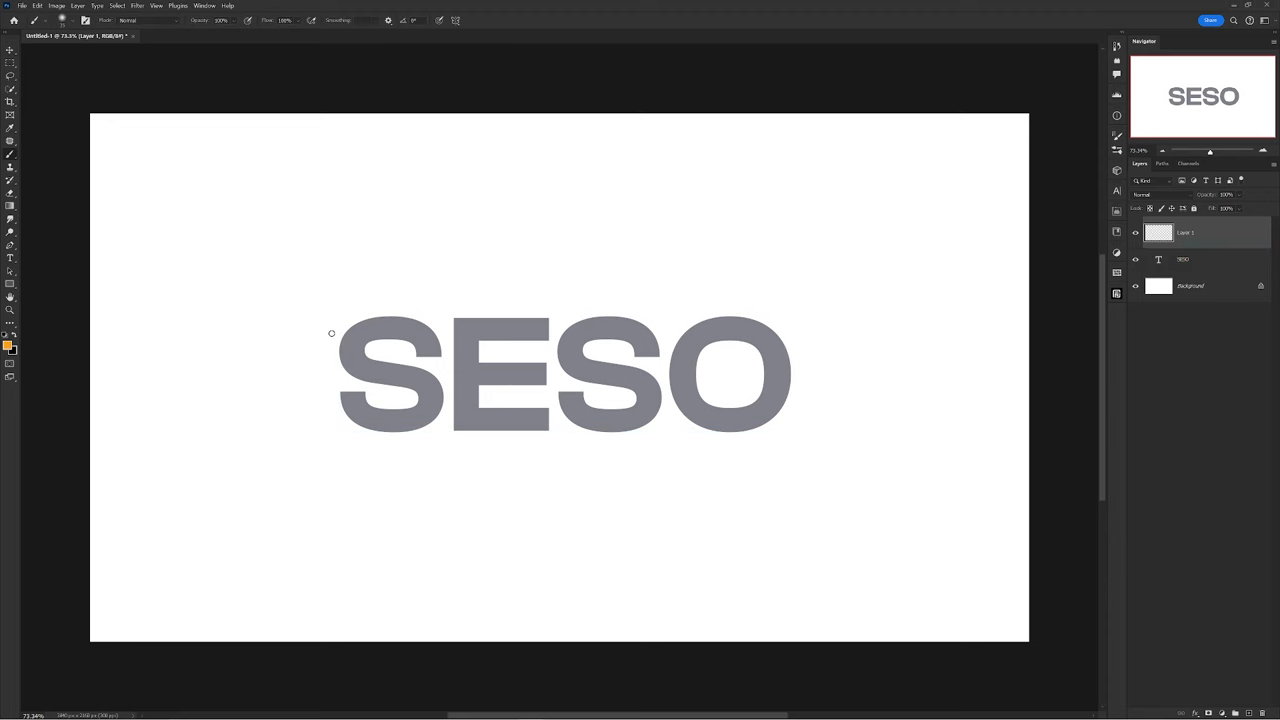
Download the blue-and-black cell texture photo from Unsplash's Textures & Patterns.
drag(331, 333, 514, 321)
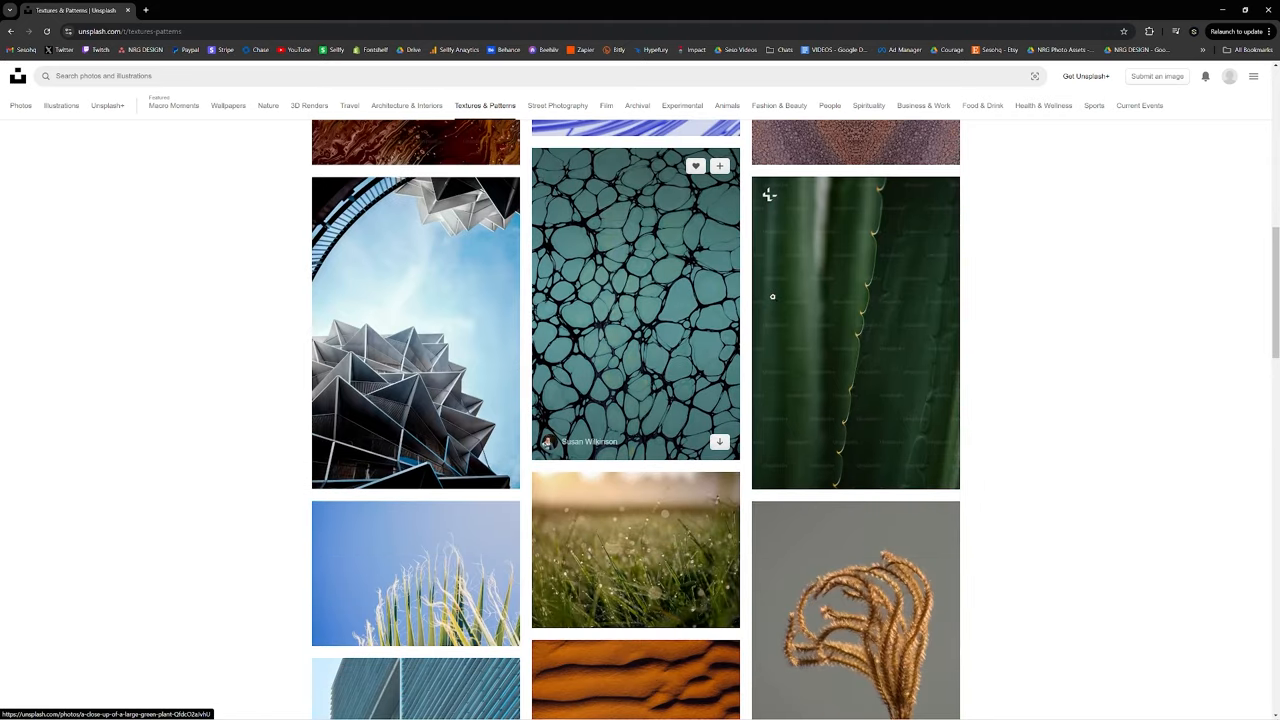
click(635, 300)
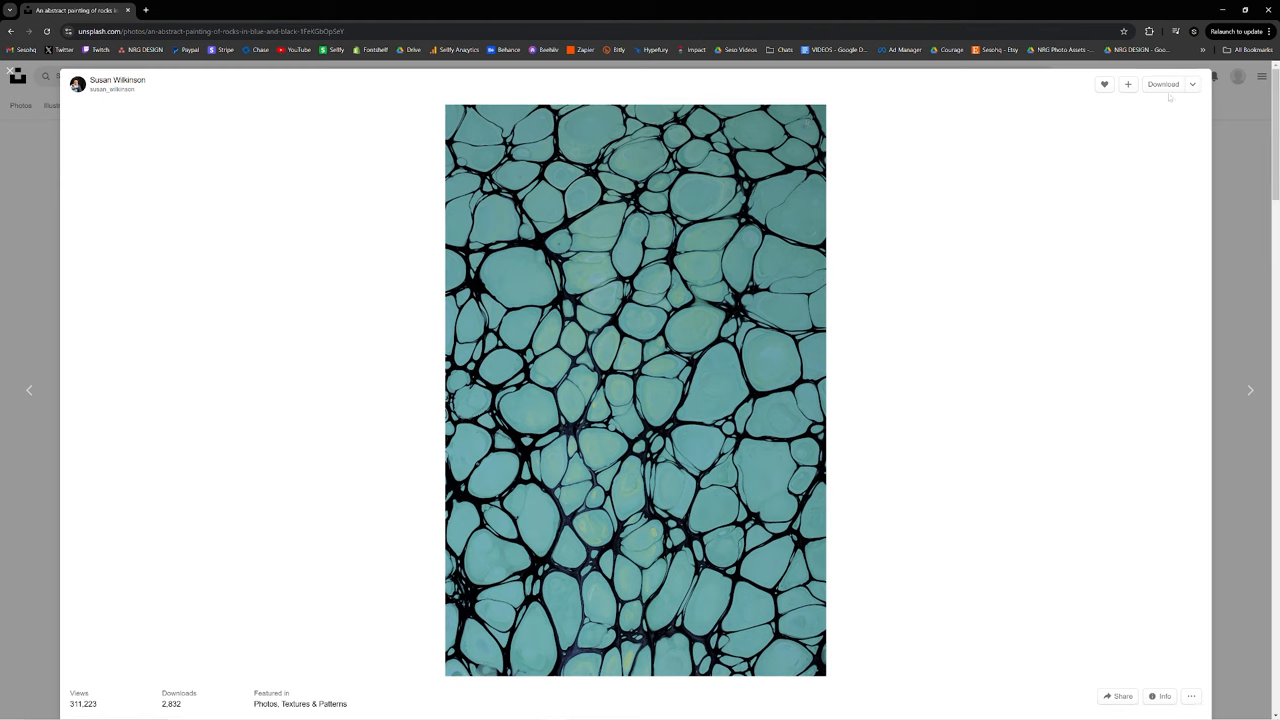
click(1163, 84)
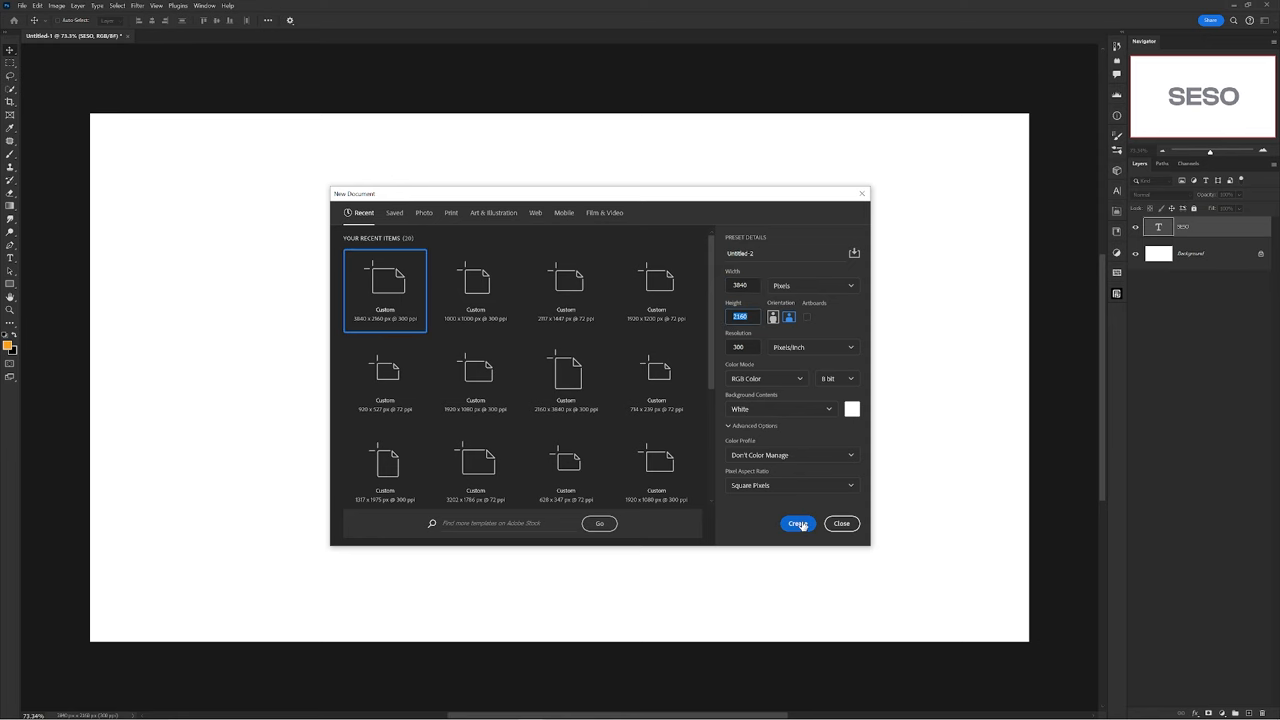
Create a 3840×2160 document, commit the placed cell texture and browse the filters.
click(798, 523)
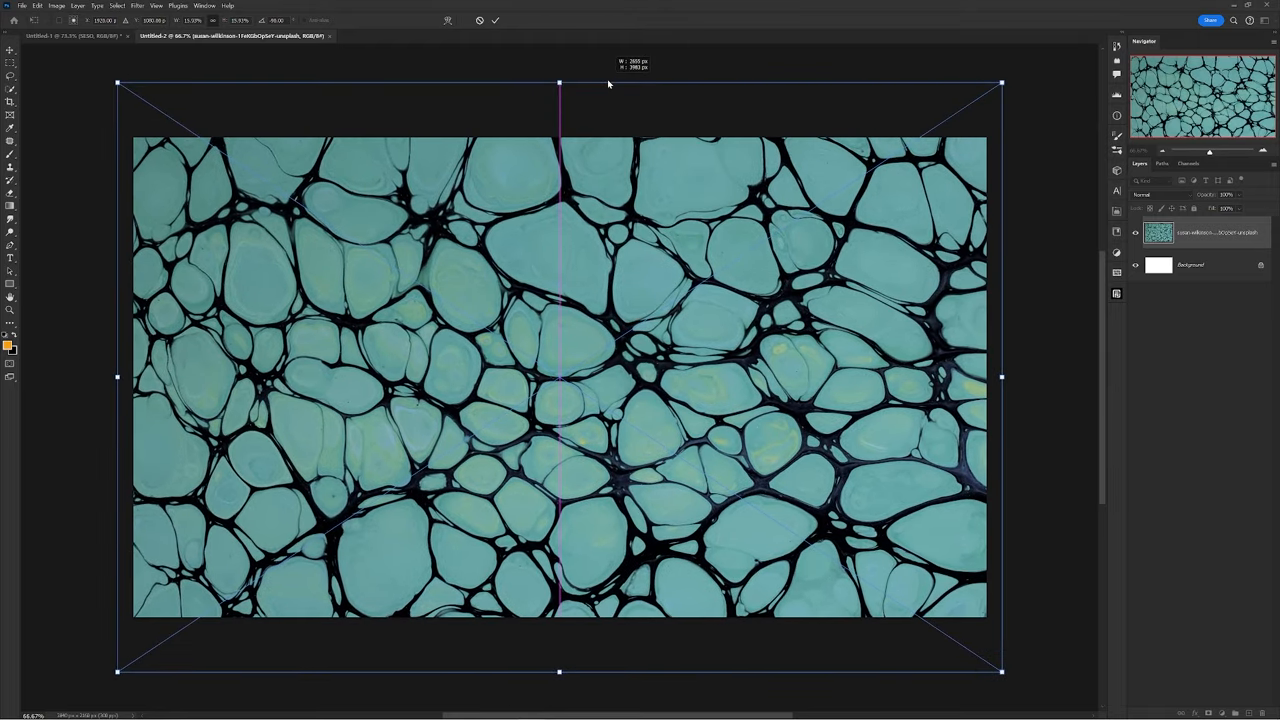
click(22, 5)
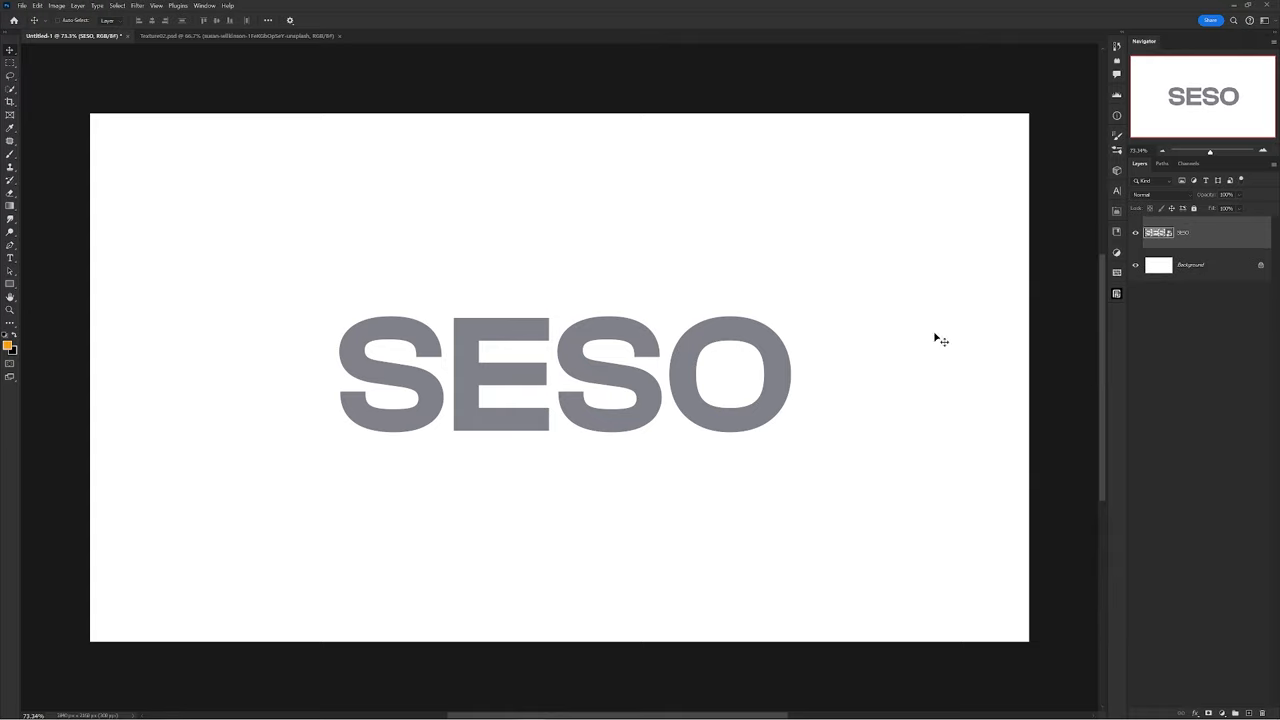
click(137, 6)
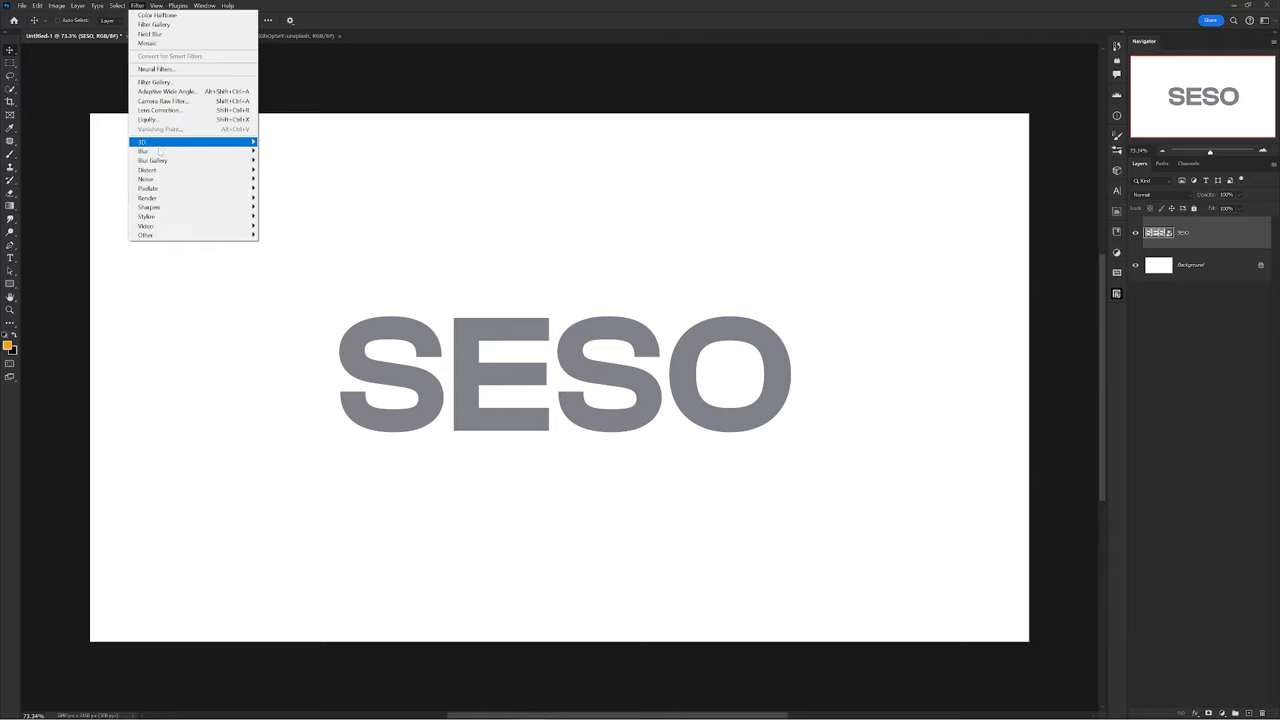
click(147, 170)
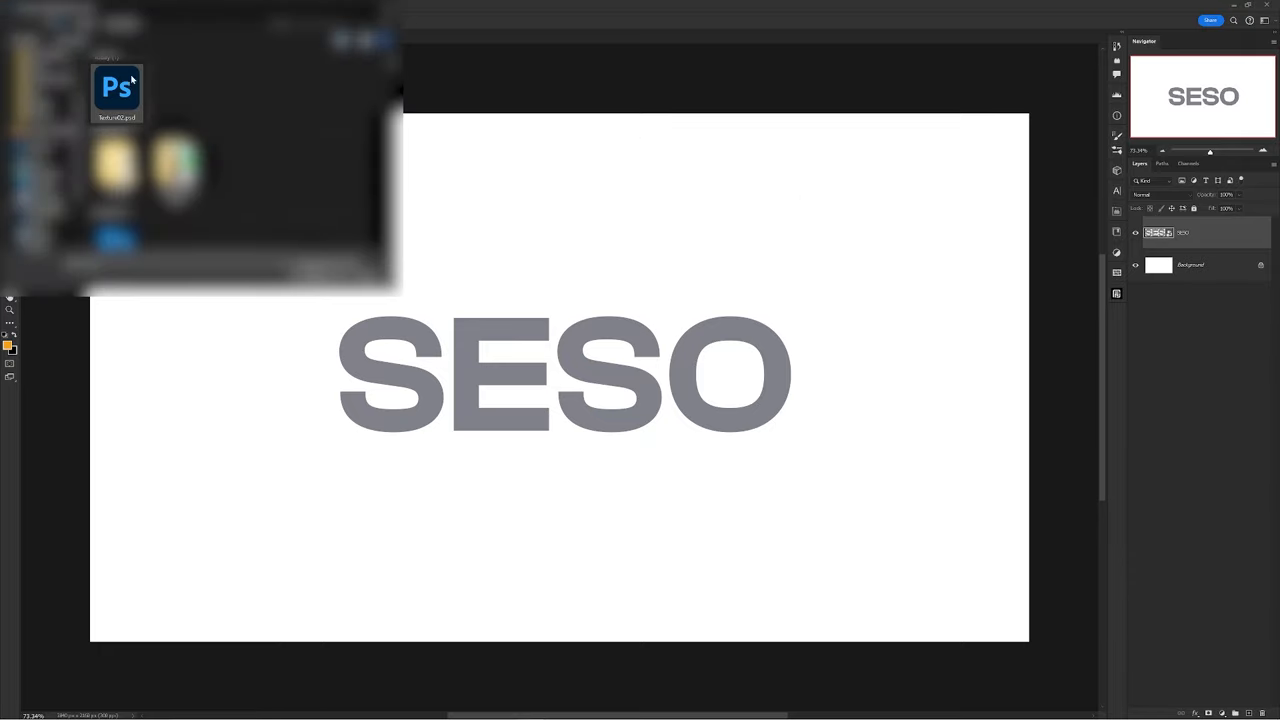
mouse_move(117, 90)
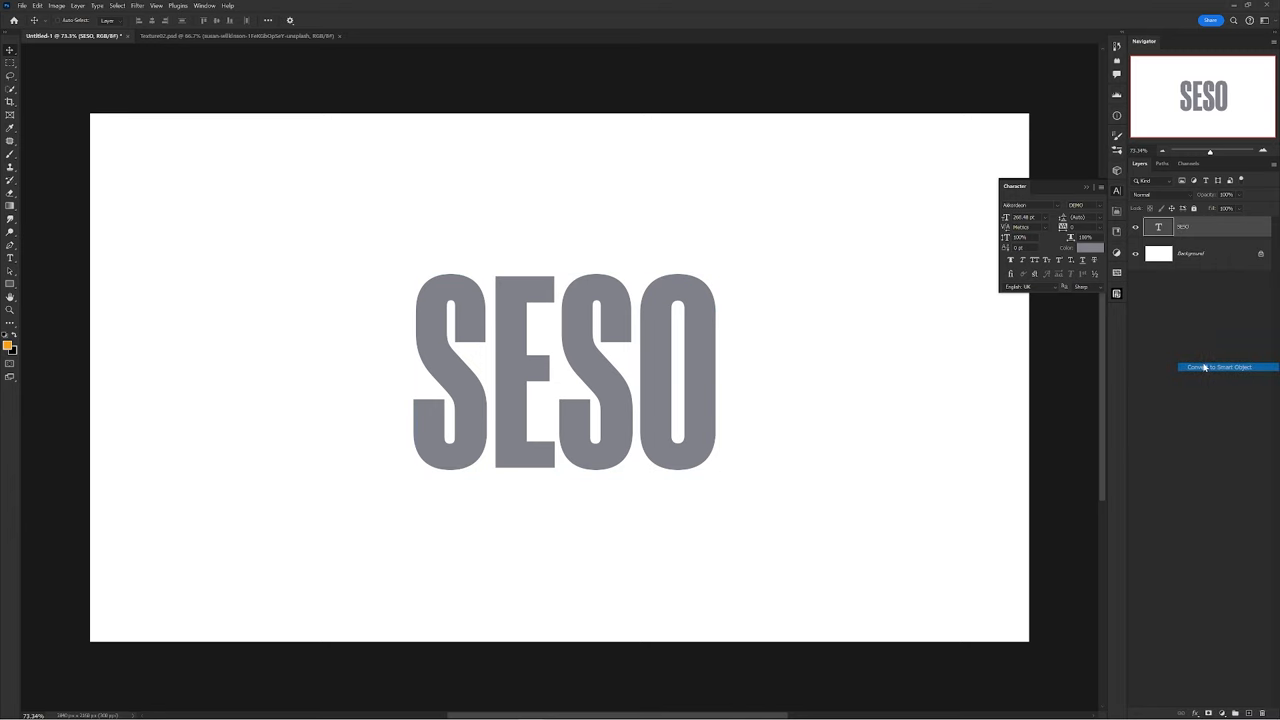
Convert SESO to a smart object and soften it with a Gaussian blur.
click(138, 6)
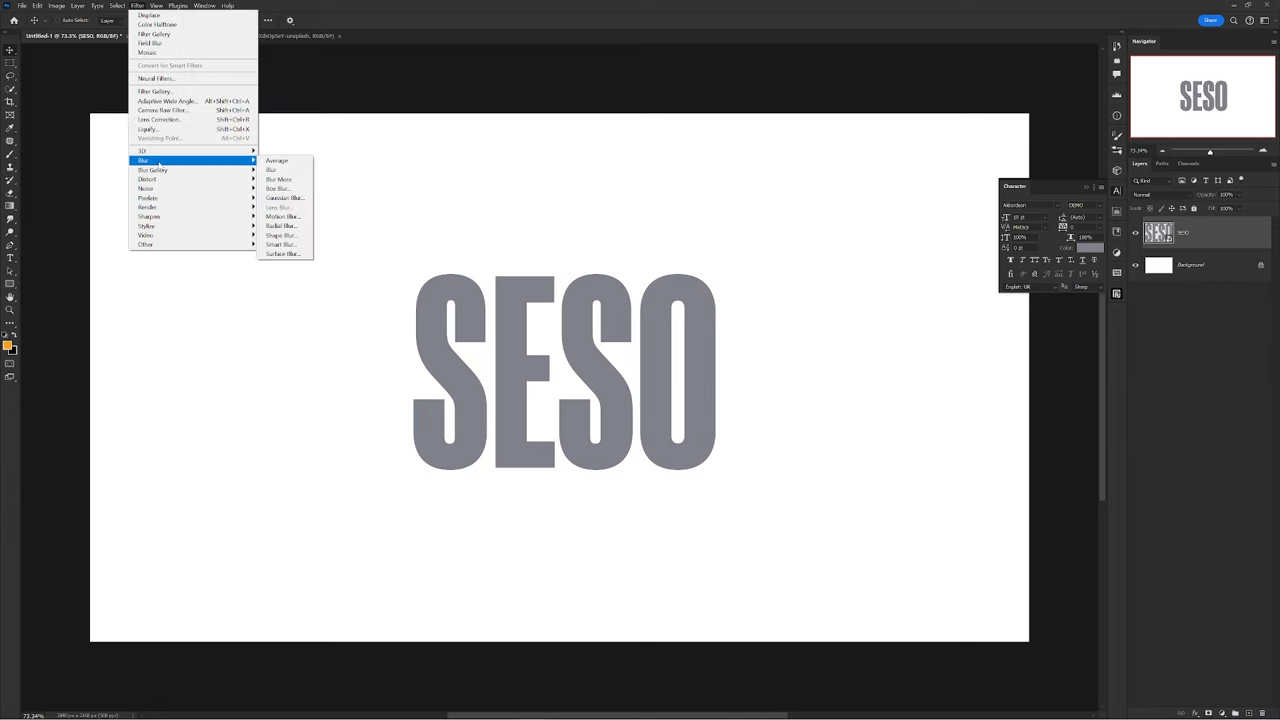
click(285, 197)
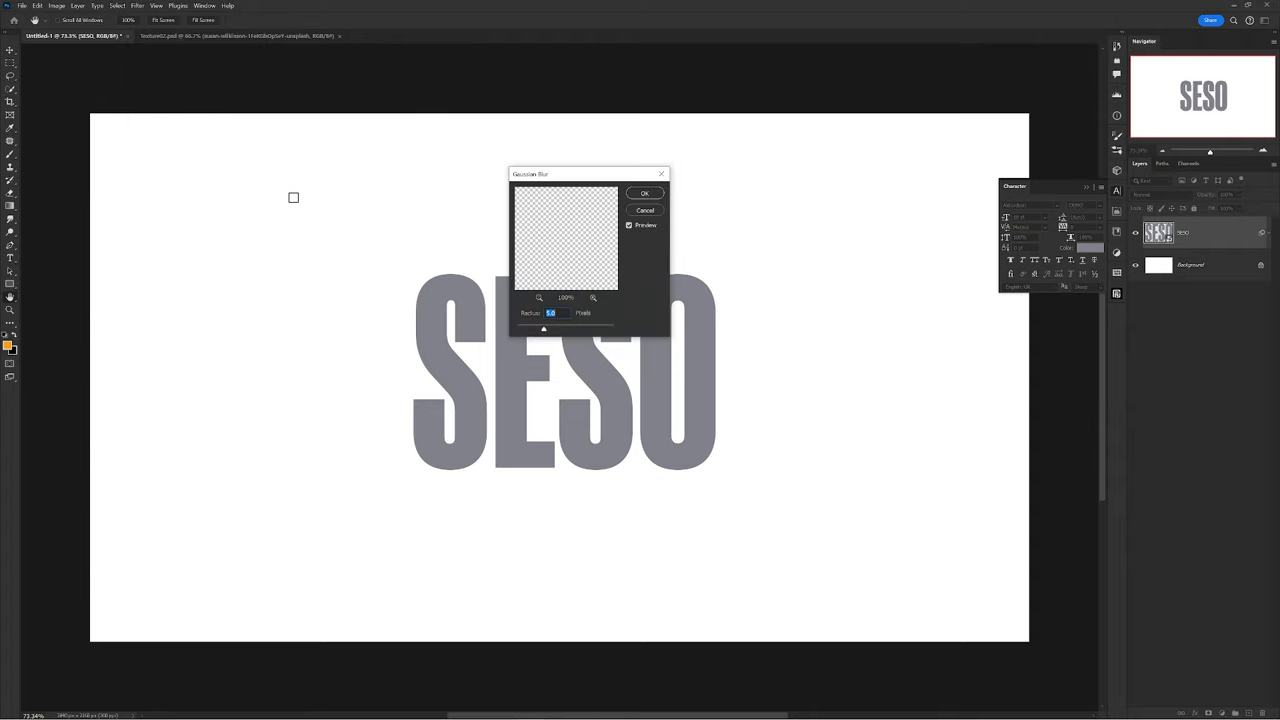
drag(544, 328, 560, 328)
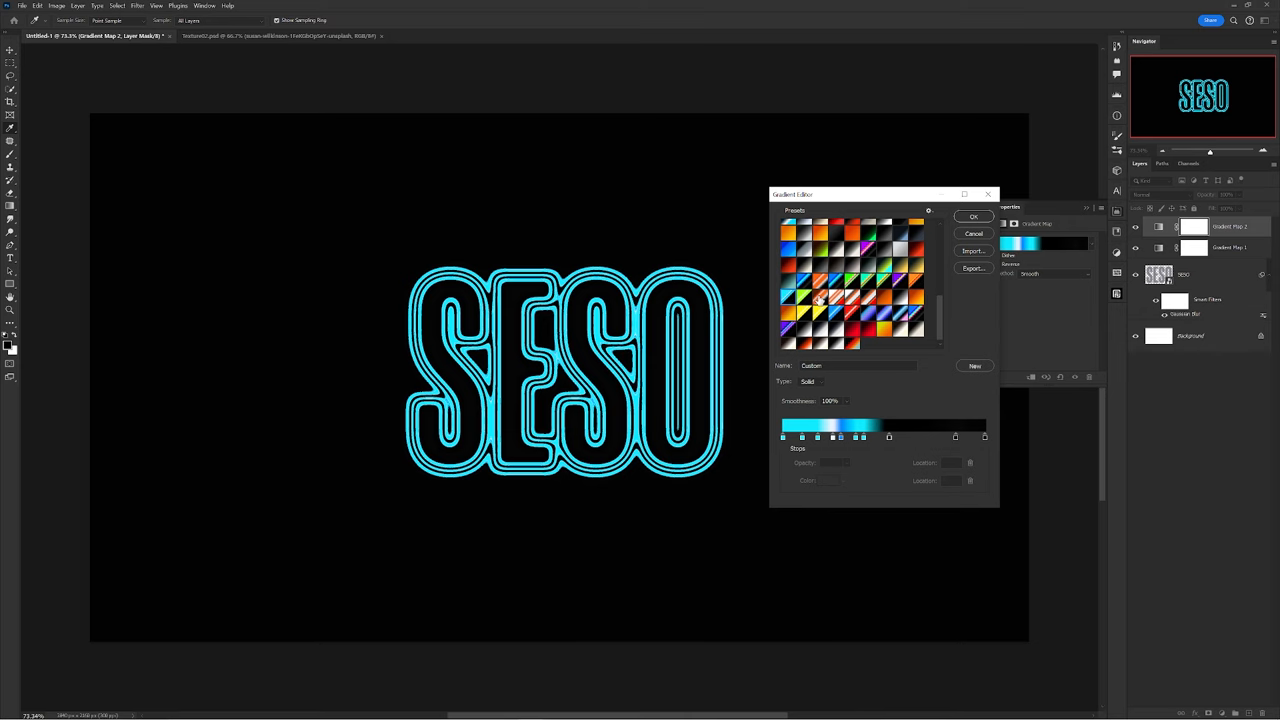
Colour the blurred letters with a red-and-orange gradient map preset.
click(855, 300)
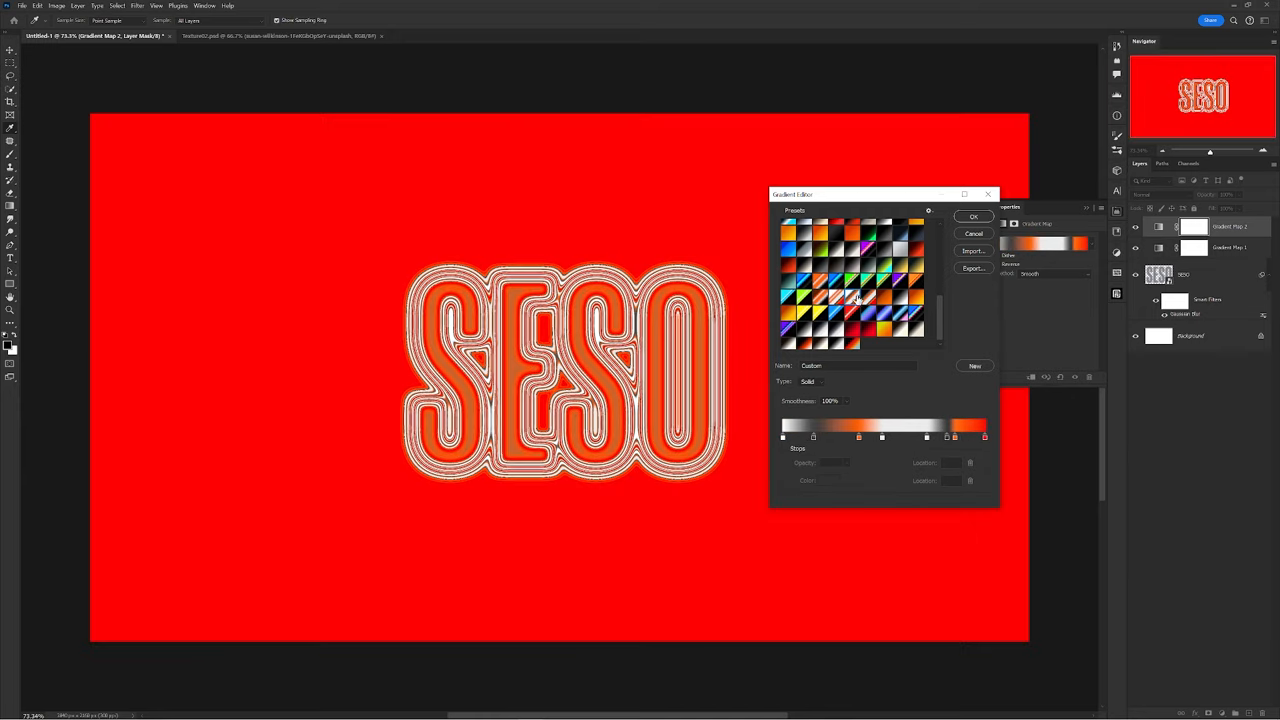
click(855, 305)
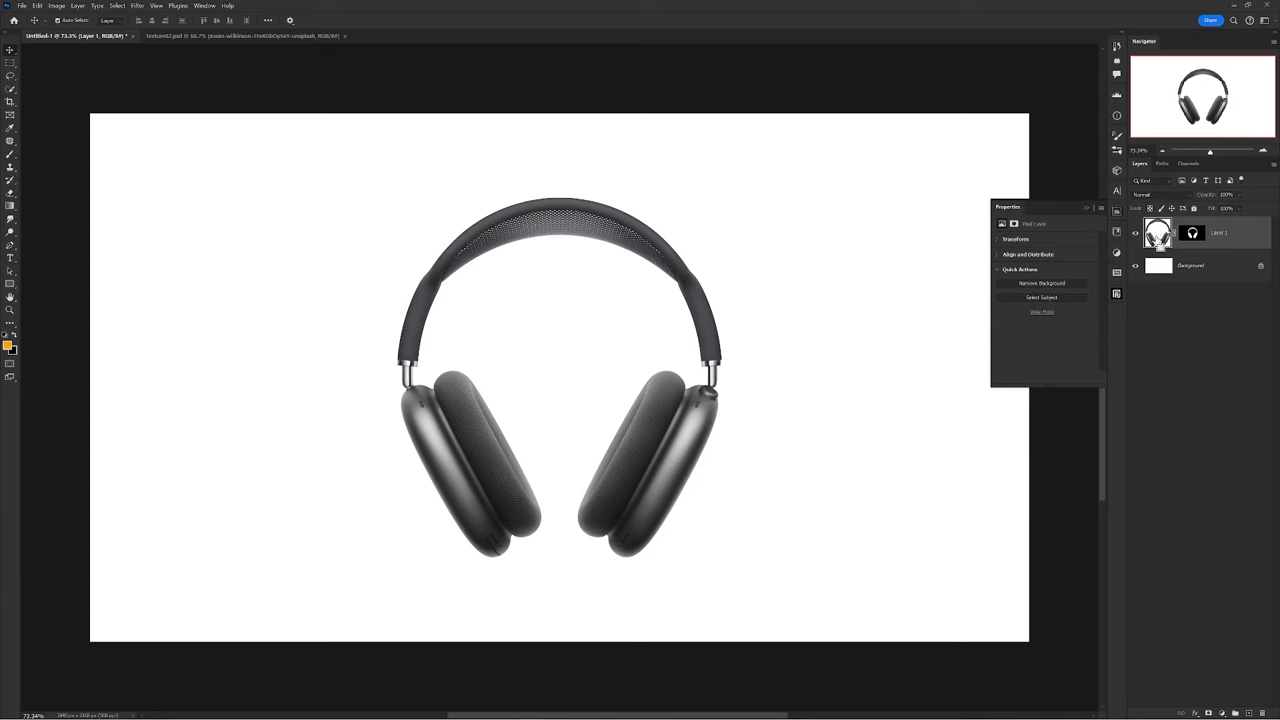
mouse_move(1159, 240)
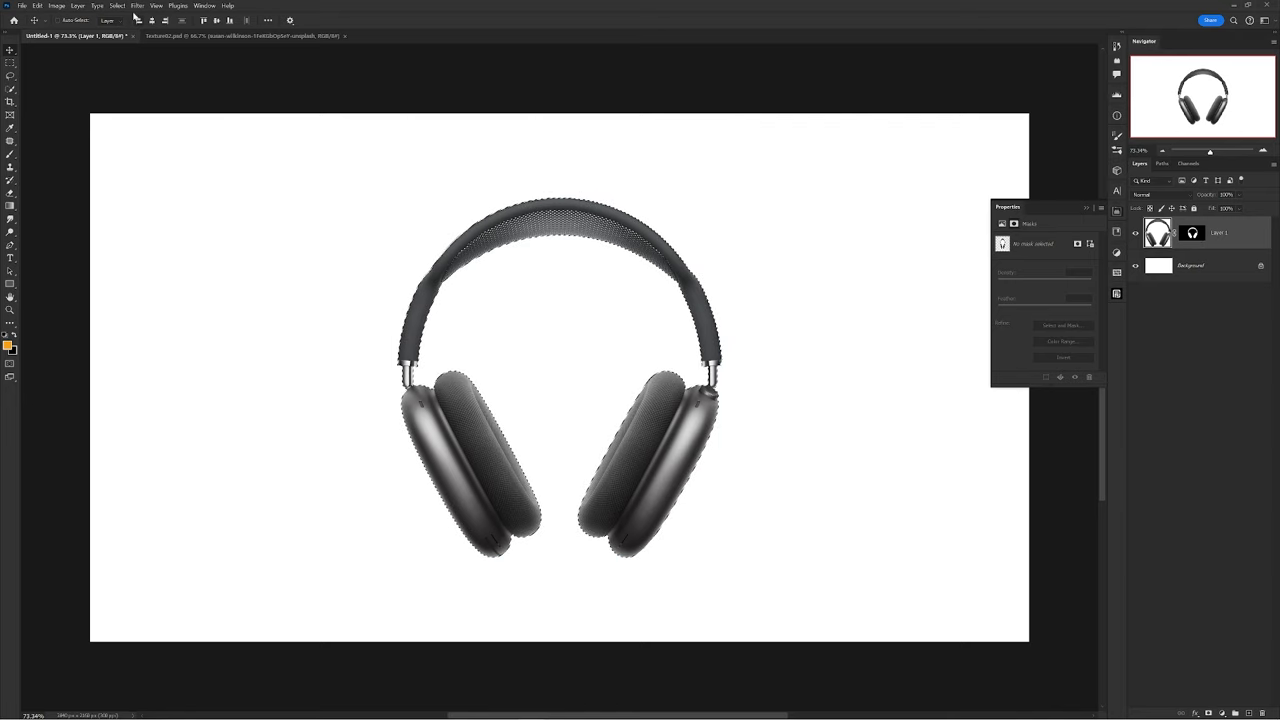
Expand the headphones selection outward and convert it into a work path.
click(117, 6)
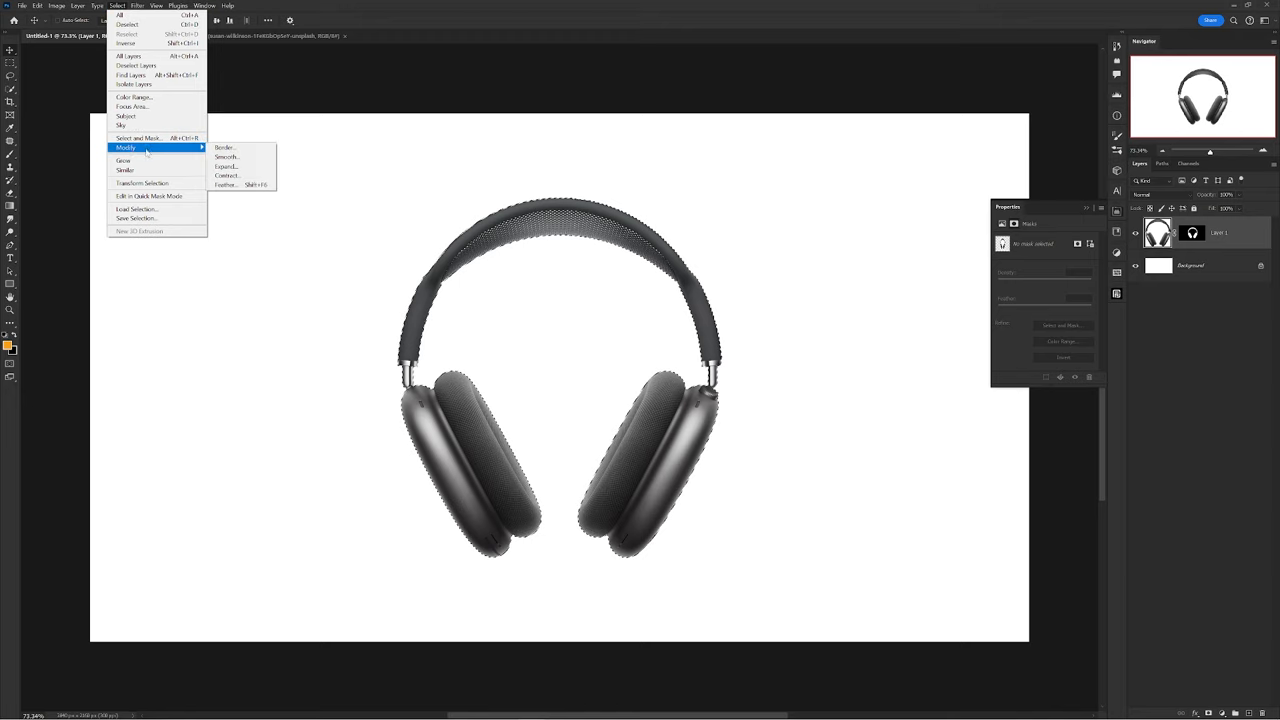
click(226, 166)
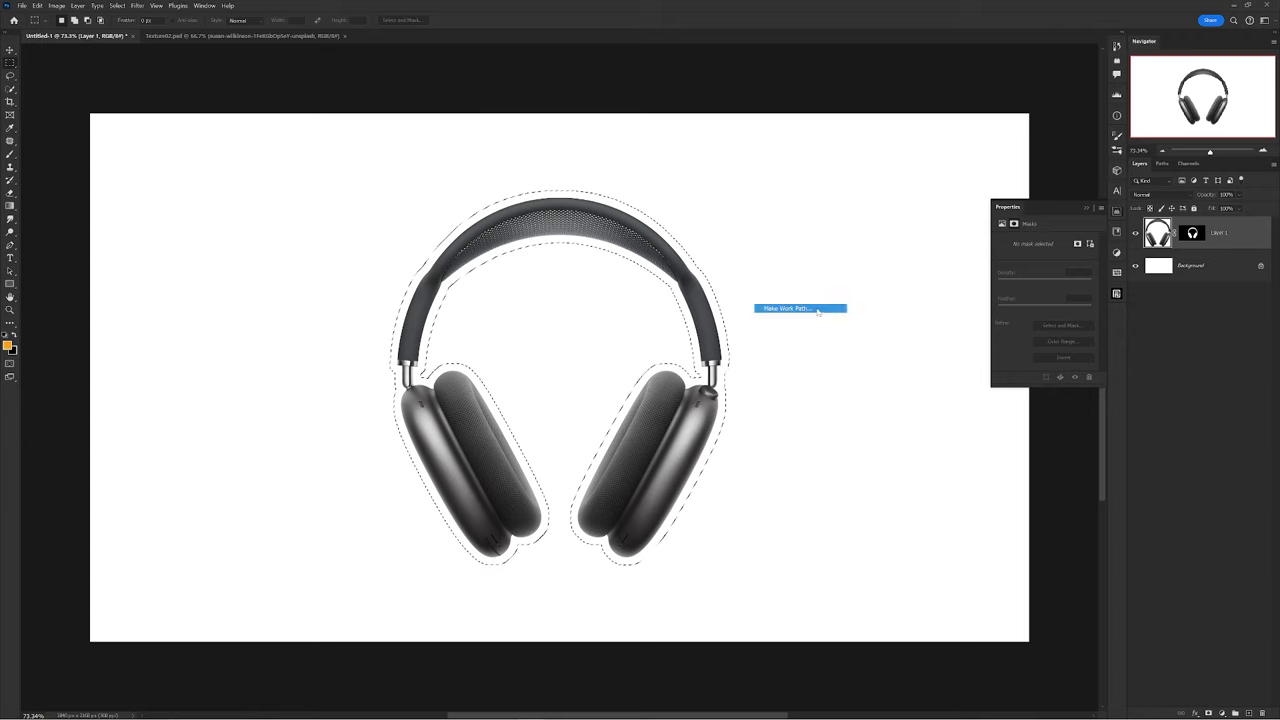
click(787, 308)
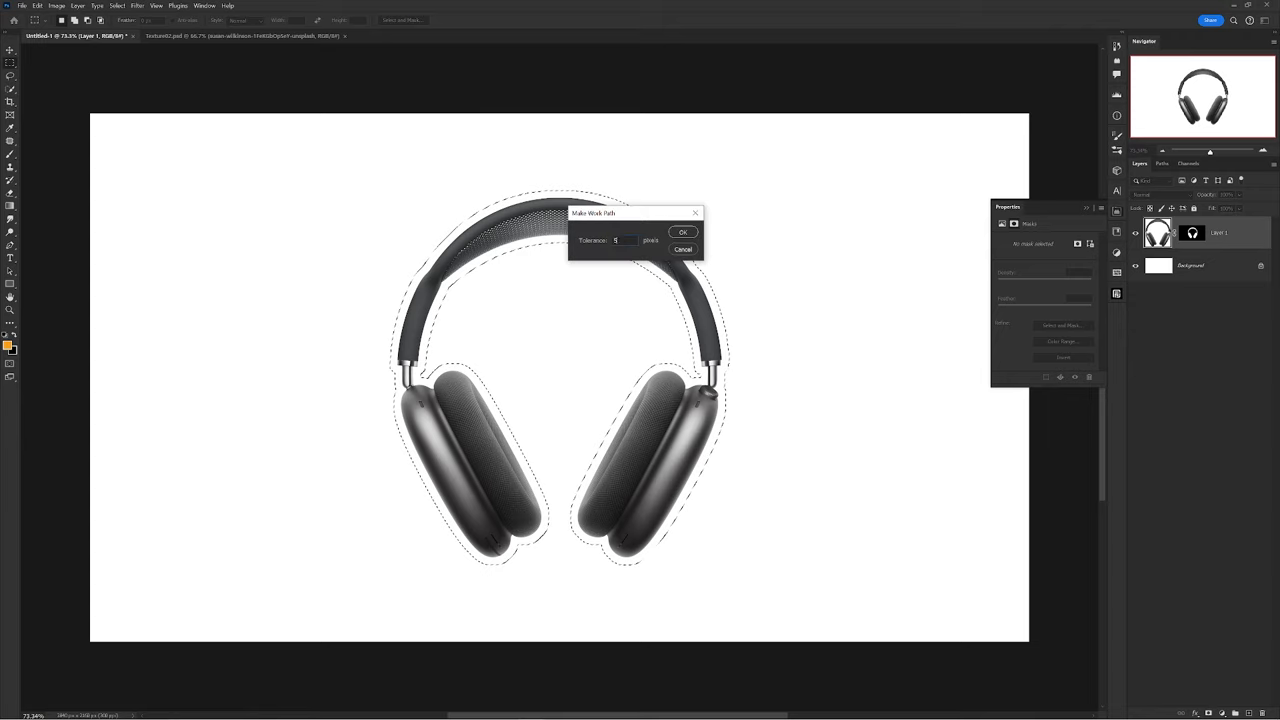
click(682, 232)
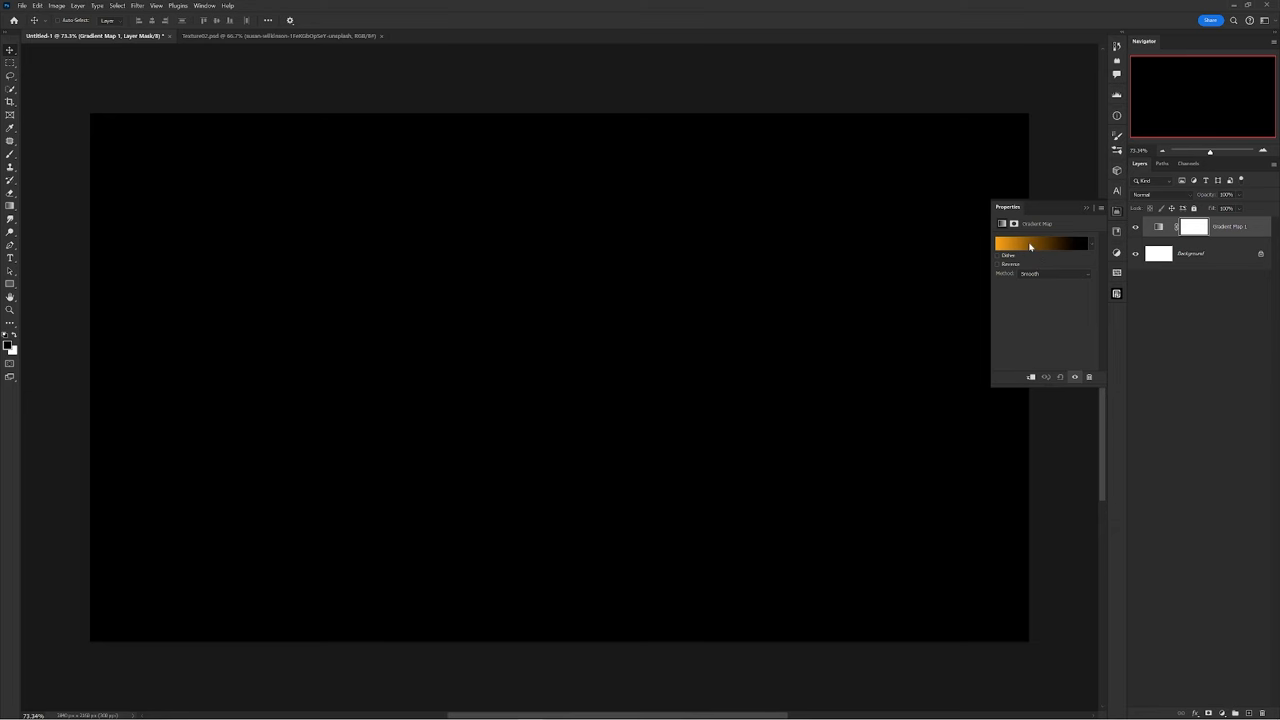
Edit the gradient map stops to white-to-black and set the SESO text colour to #000000.
click(1042, 243)
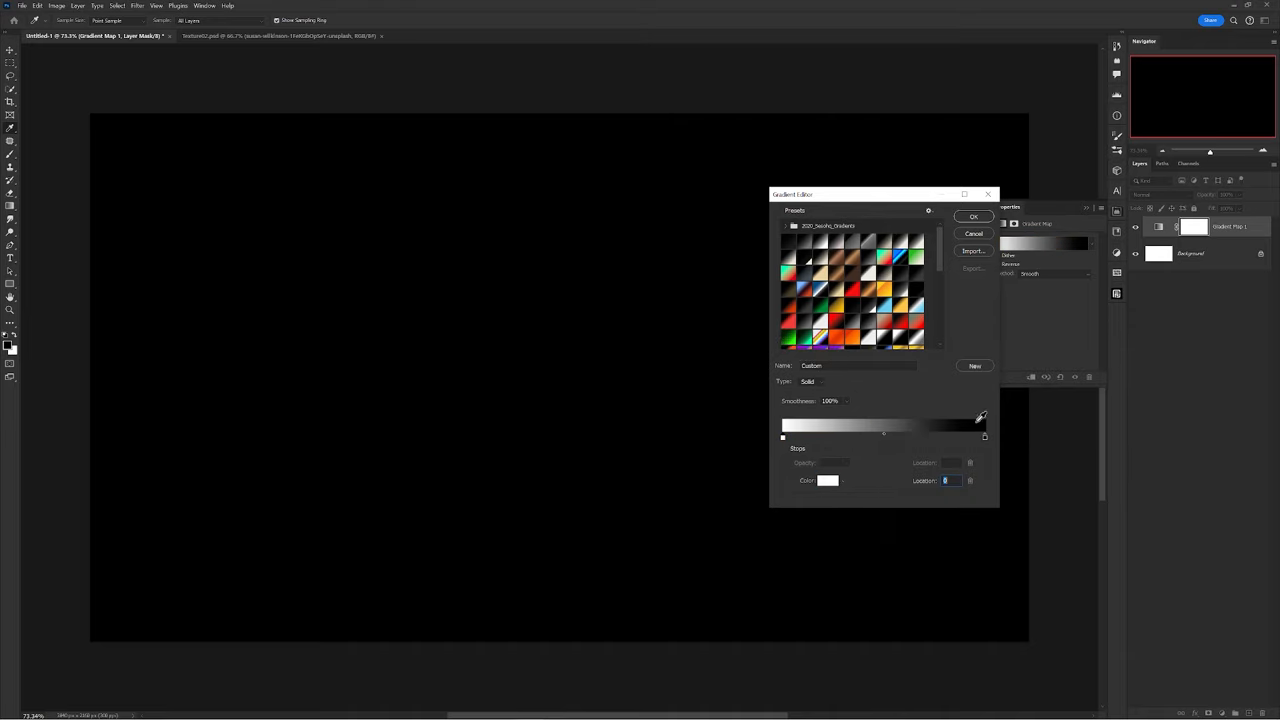
click(984, 437)
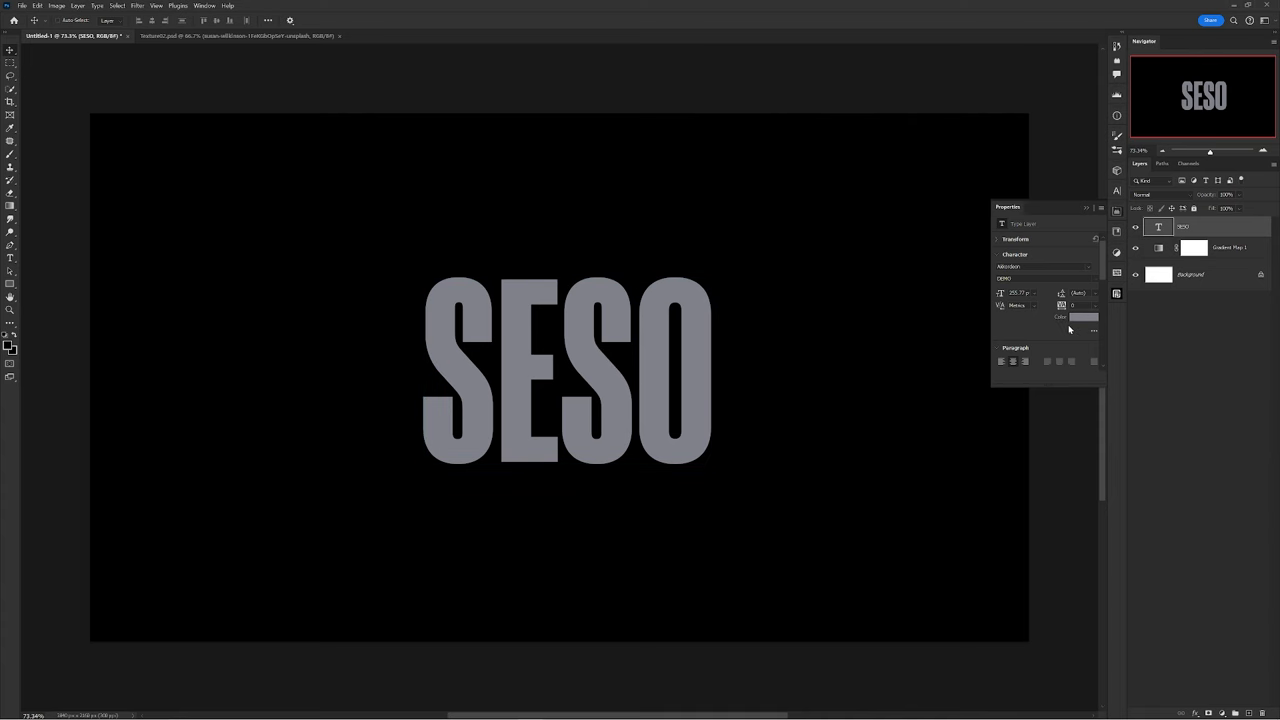
click(1082, 317)
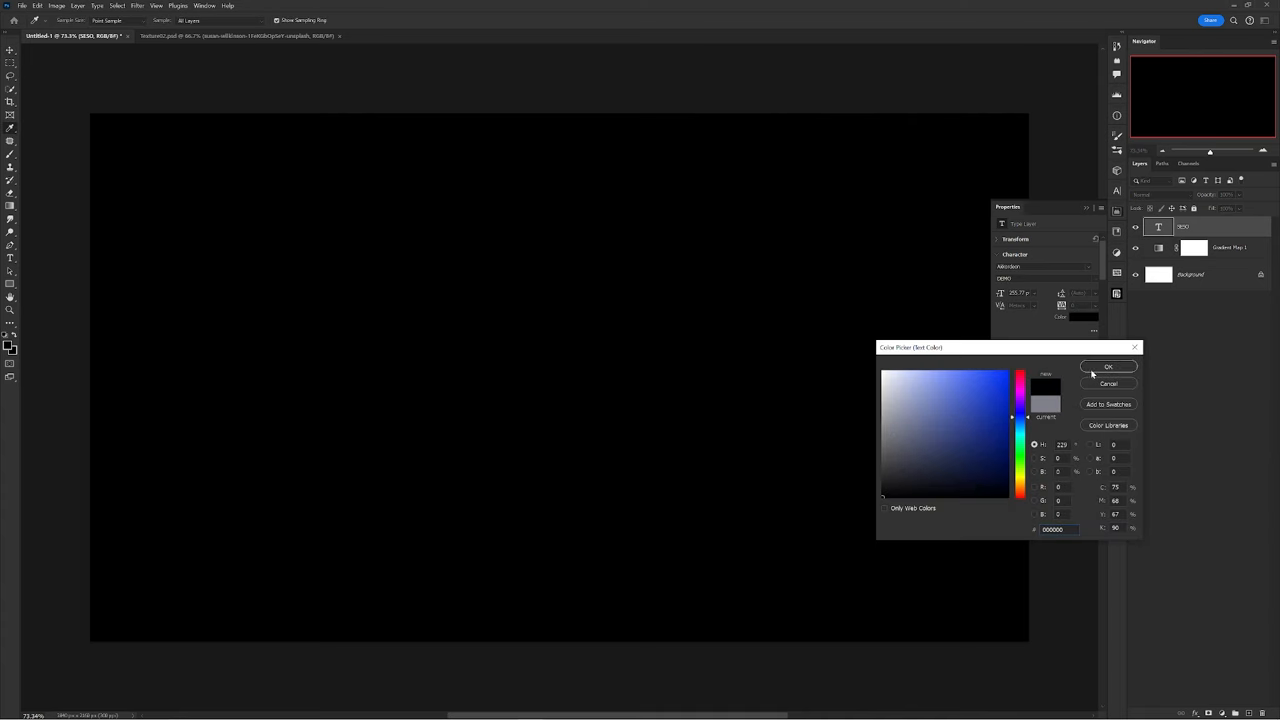
click(1108, 366)
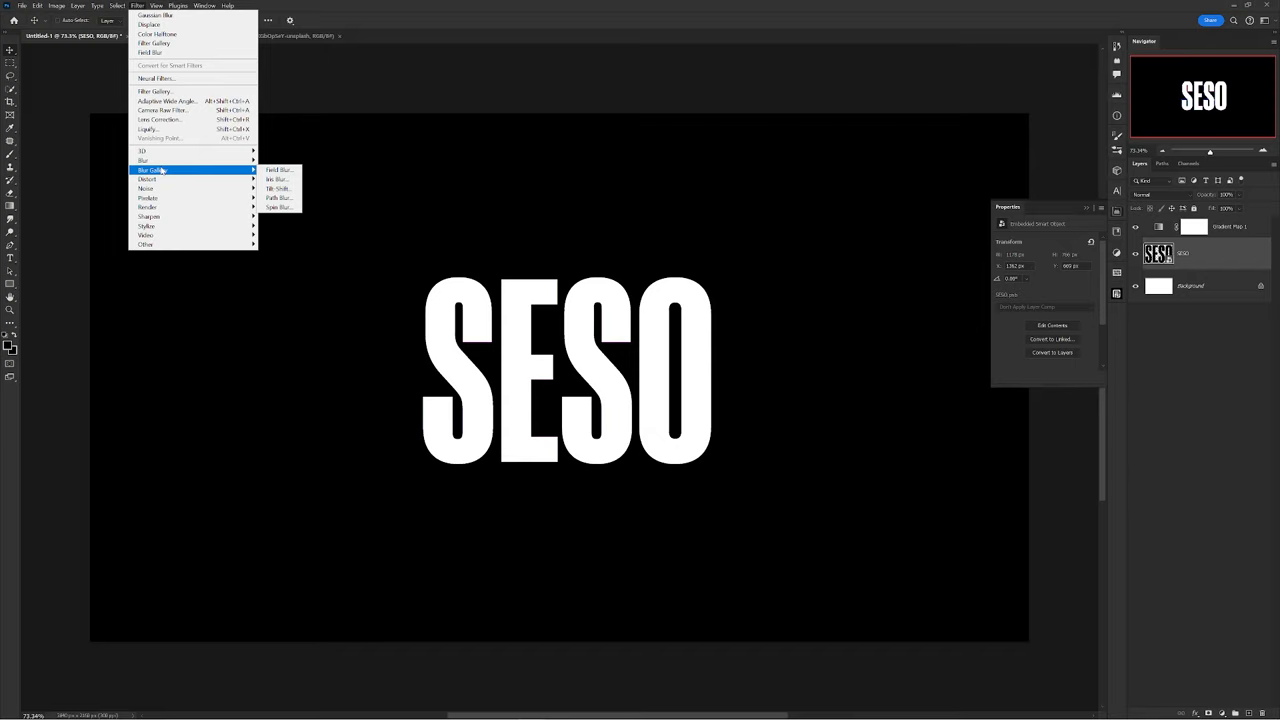
Apply an Iris Blur and drag its sharp focus ellipse across the SESO letters.
click(277, 179)
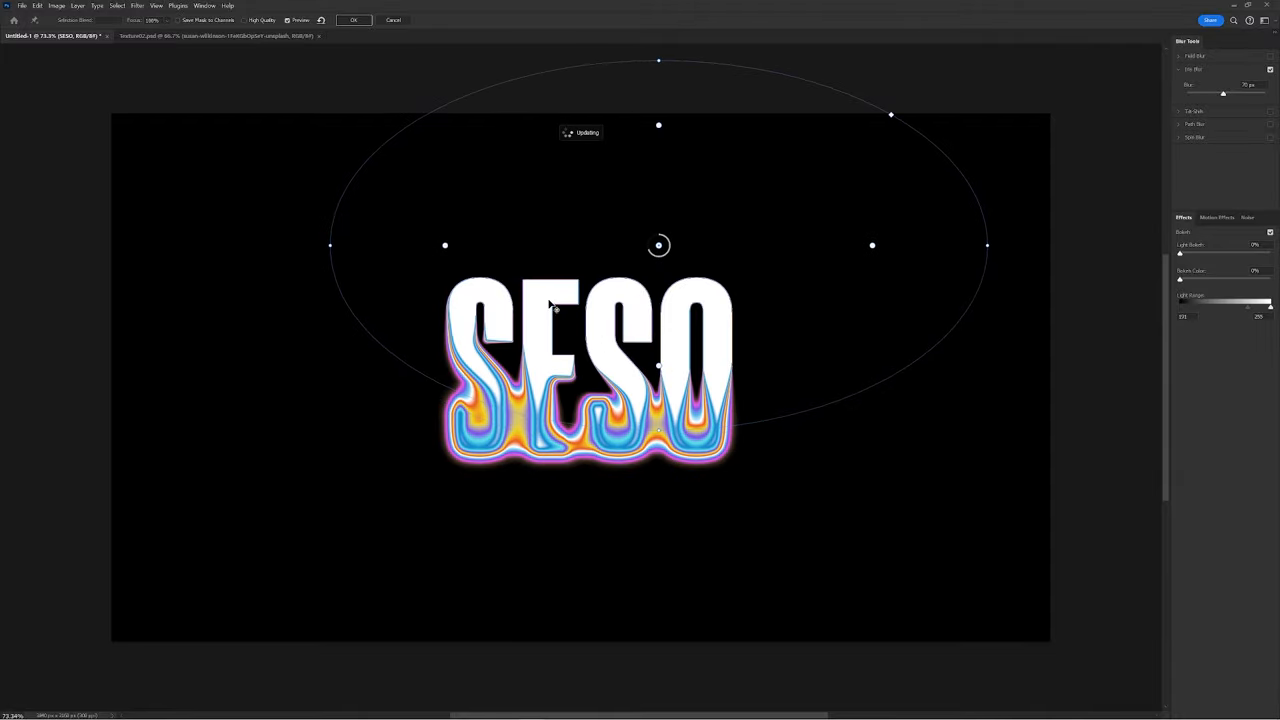
drag(658, 245, 810, 448)
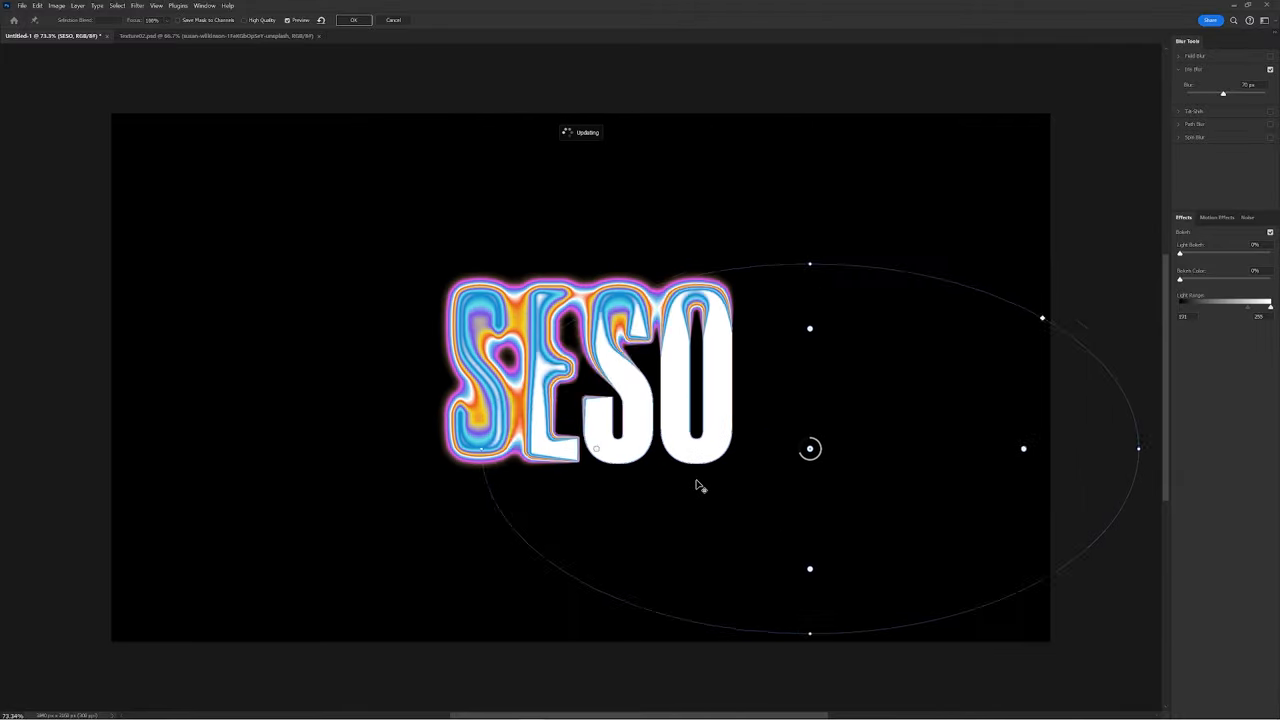
drag(810, 448, 496, 238)
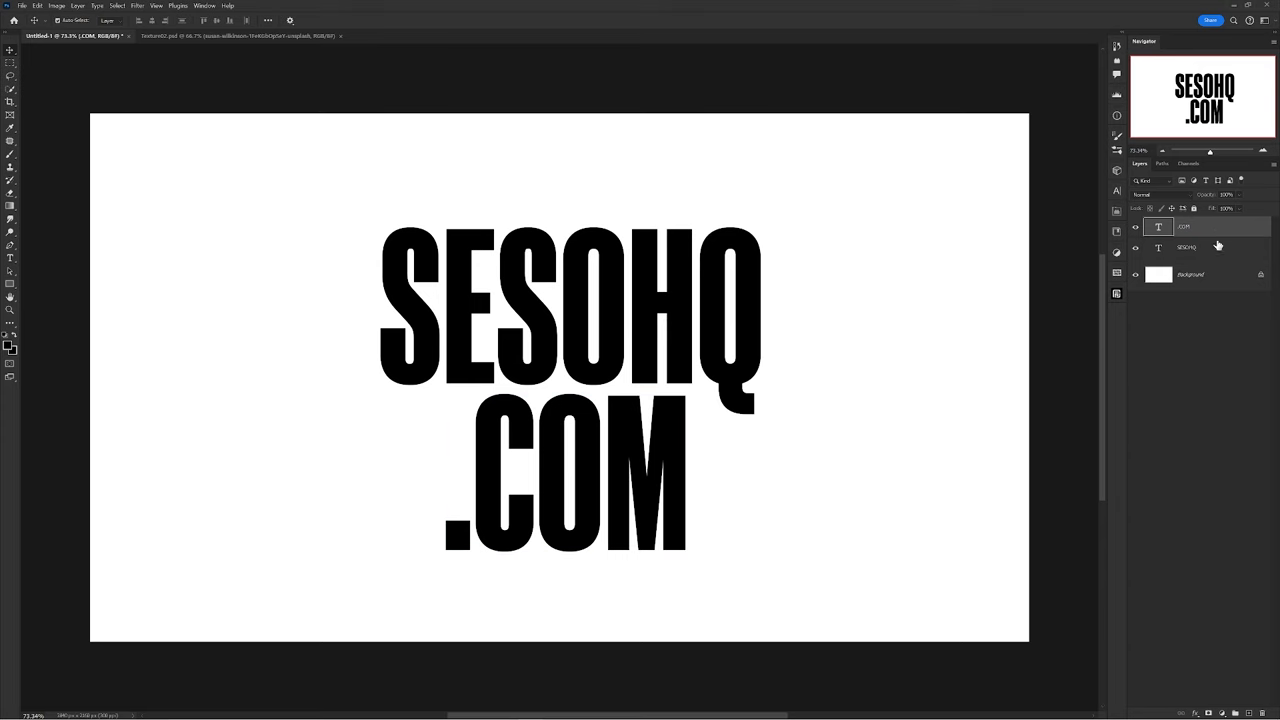
Make the merged SESOHQ .COM text a smart object and blur it with Gaussian and Radial blurs.
right_click(1200, 226)
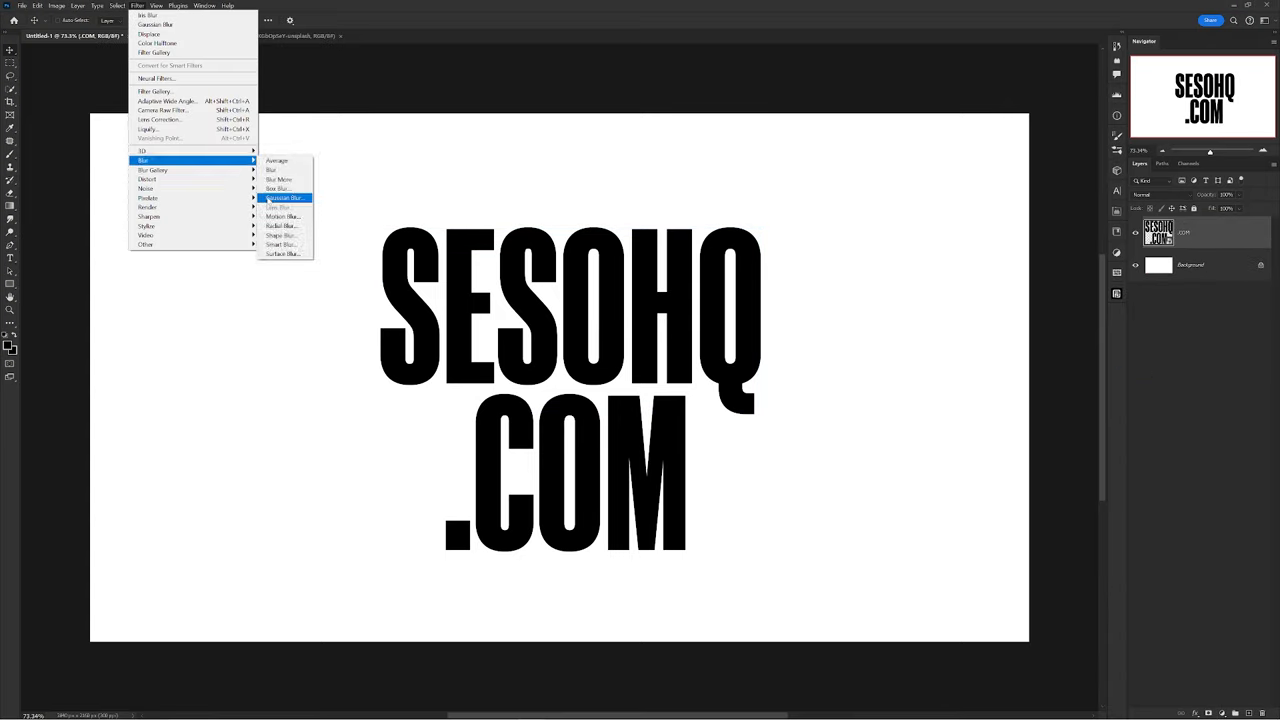
click(285, 197)
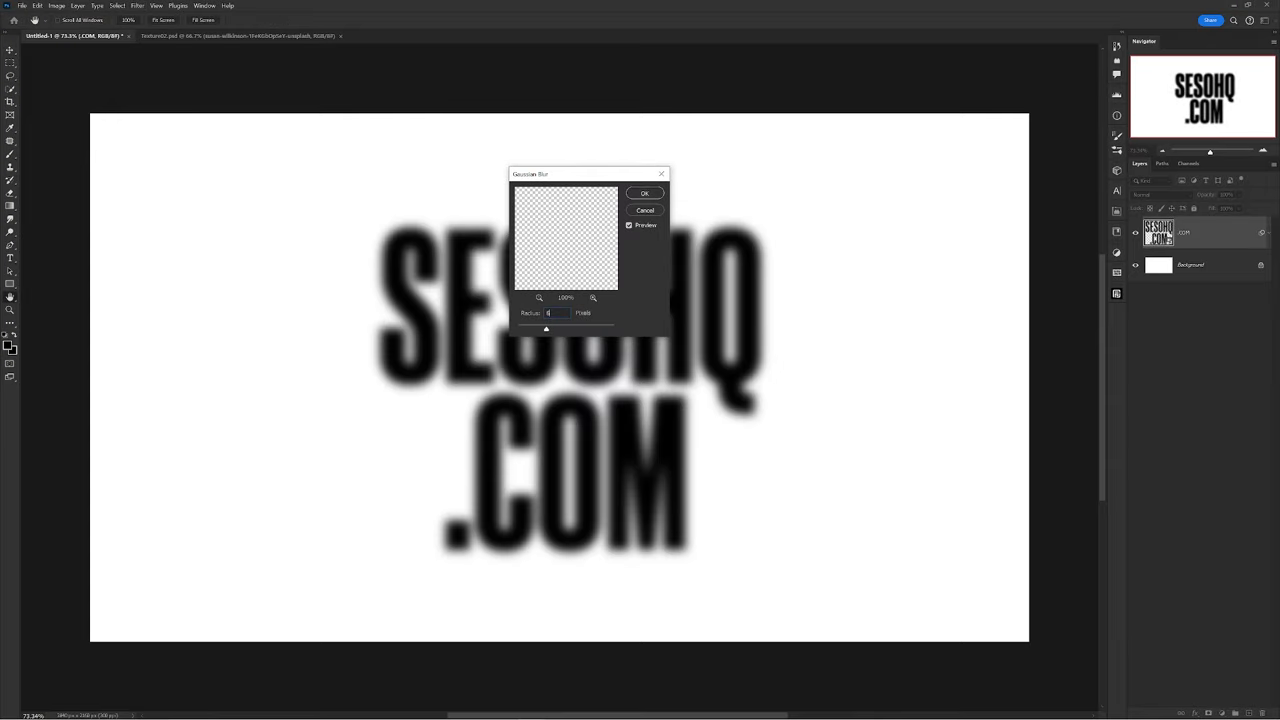
click(644, 192)
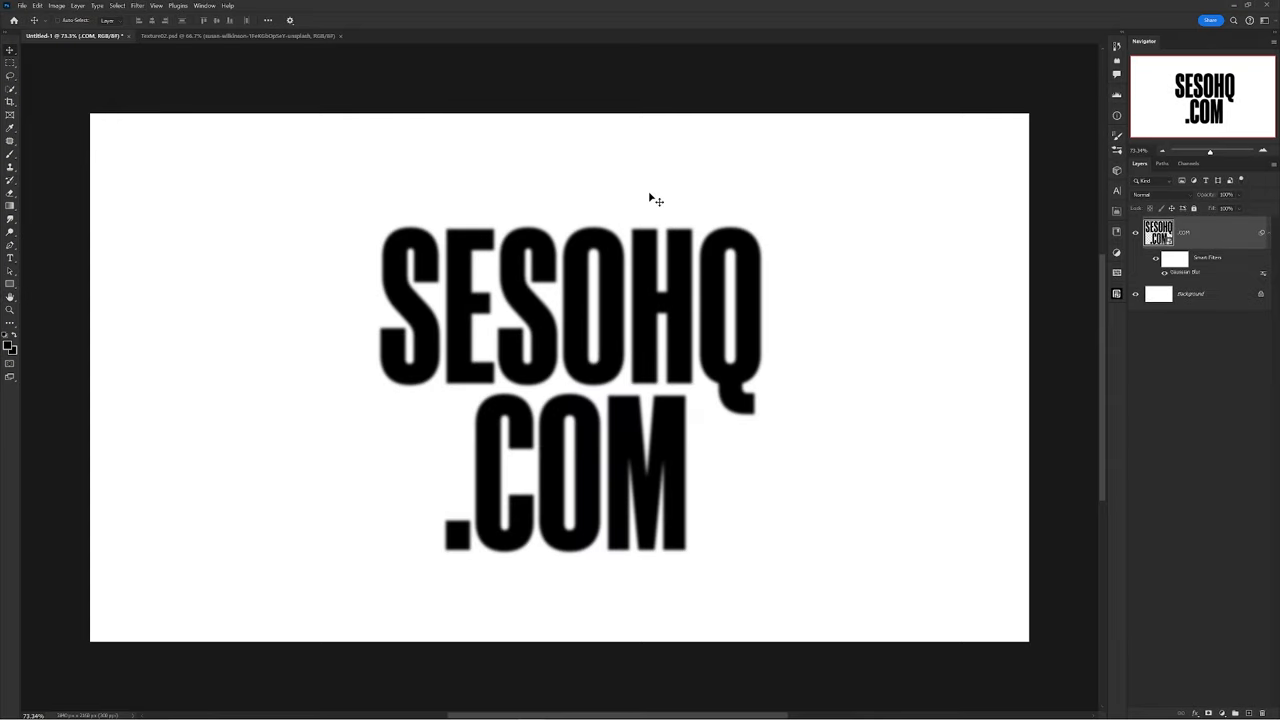
click(138, 6)
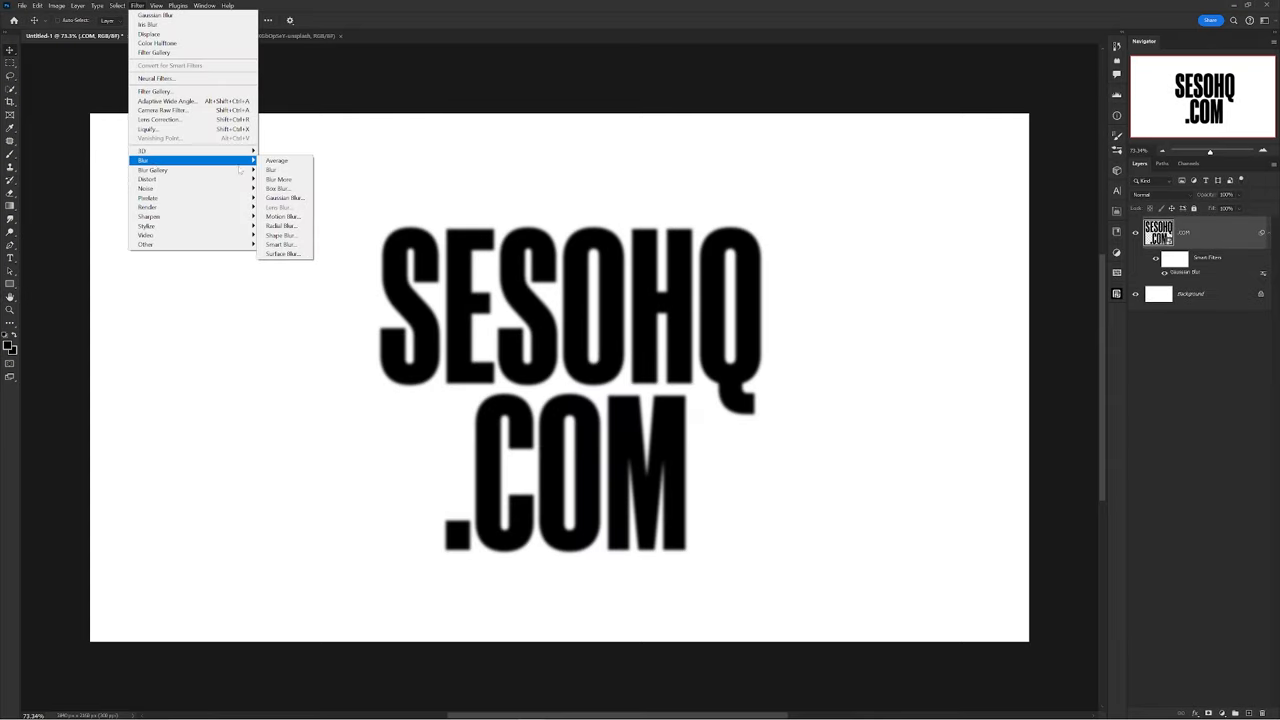
click(281, 225)
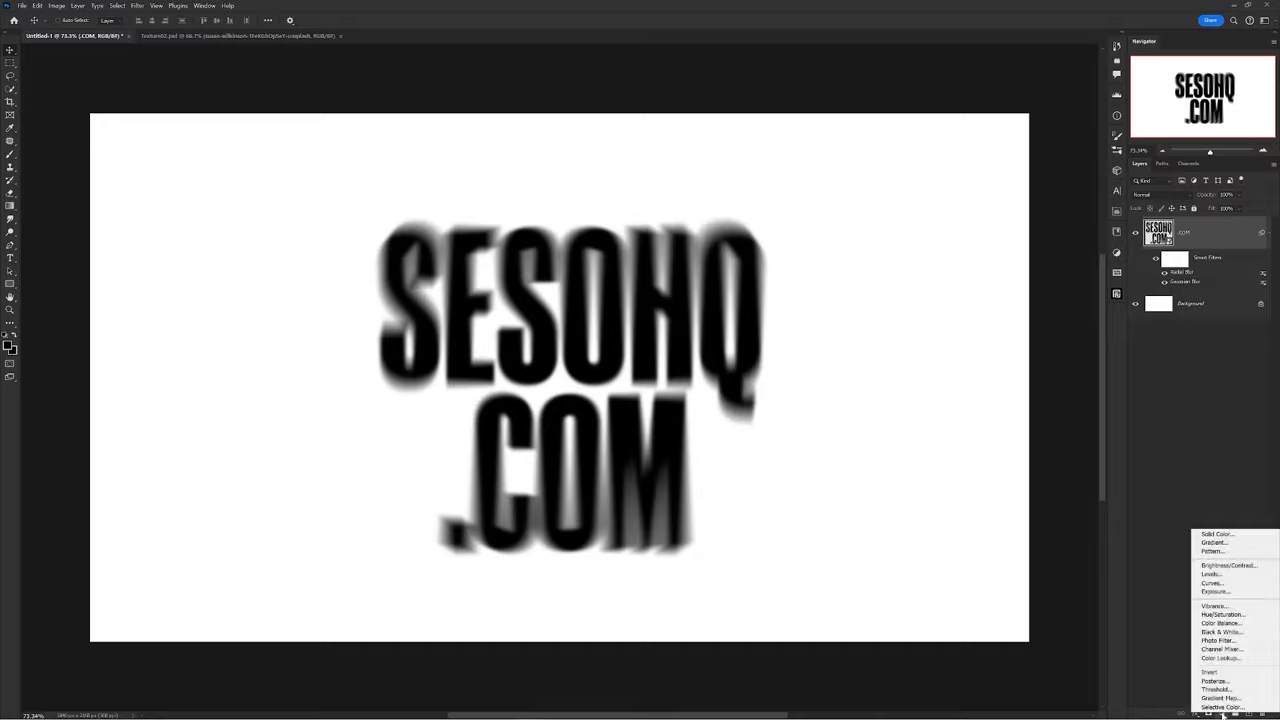
Add a Threshold adjustment and tune its level until the letters become solid black blobs.
click(1215, 688)
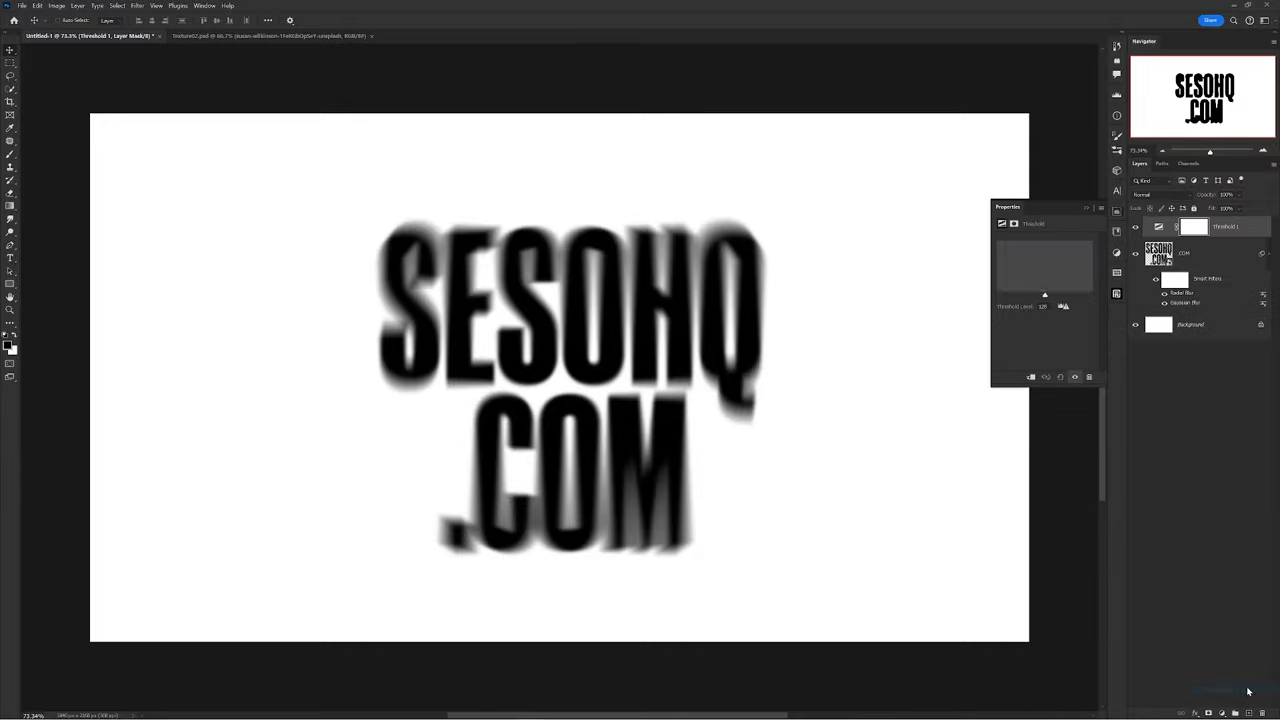
drag(1044, 295, 1010, 295)
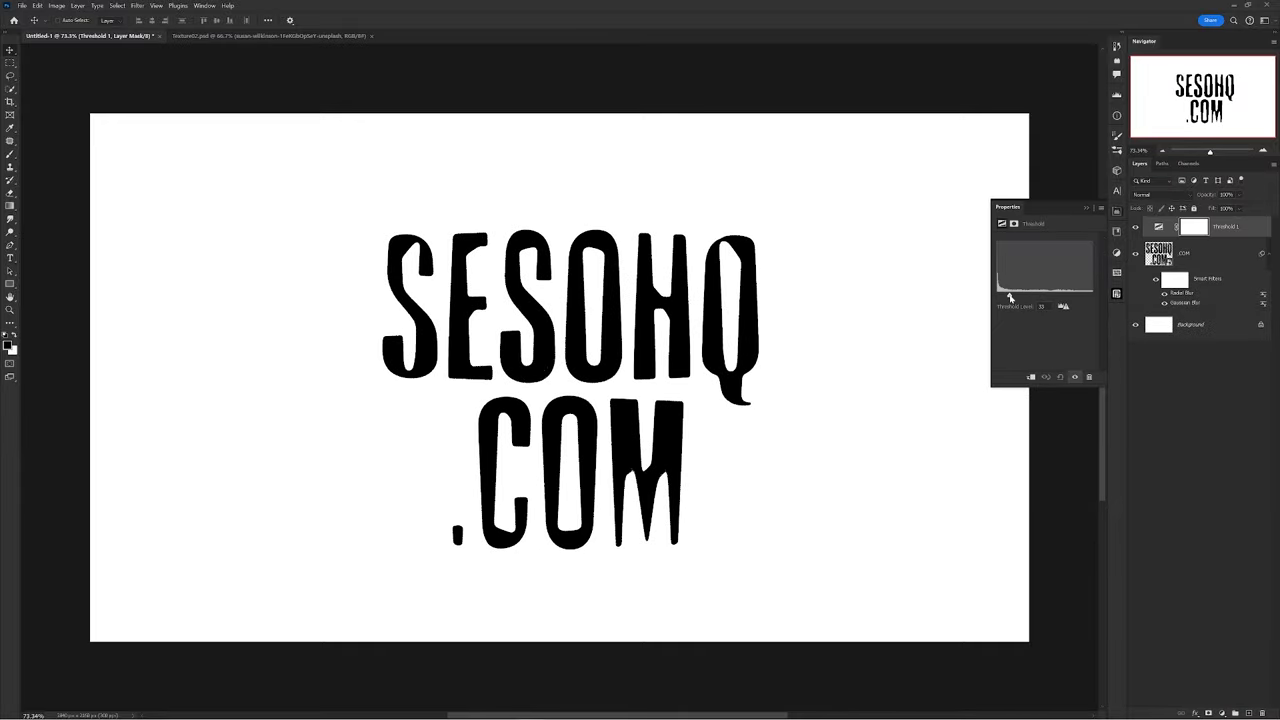
drag(1009, 297, 1062, 297)
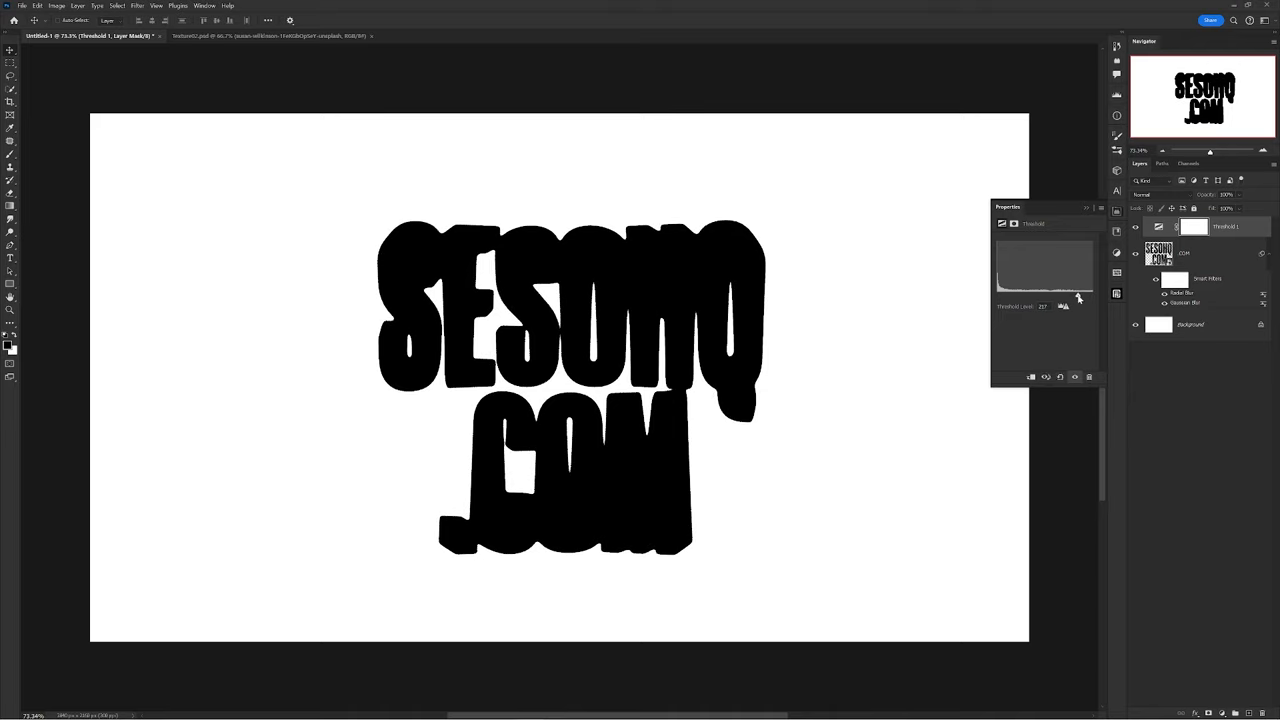
drag(1065, 305, 1055, 305)
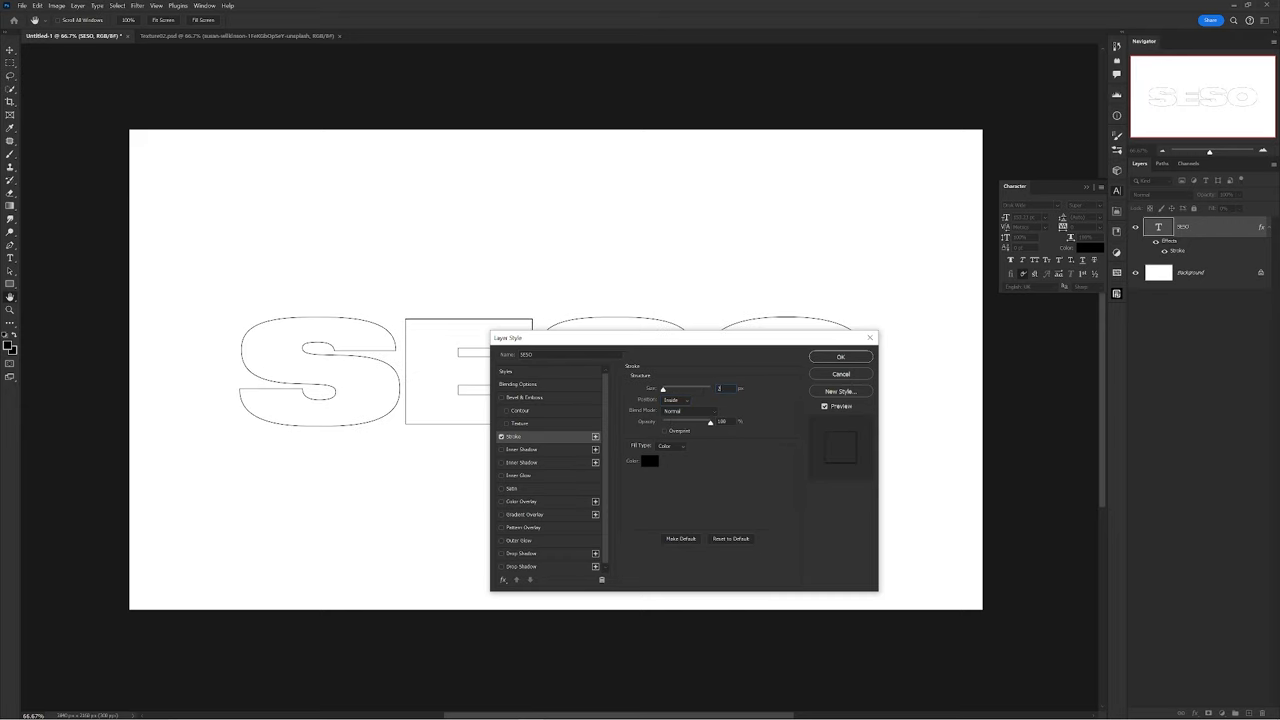
Settle the black inside stroke size on the 0%-fill SESO layer.
click(840, 357)
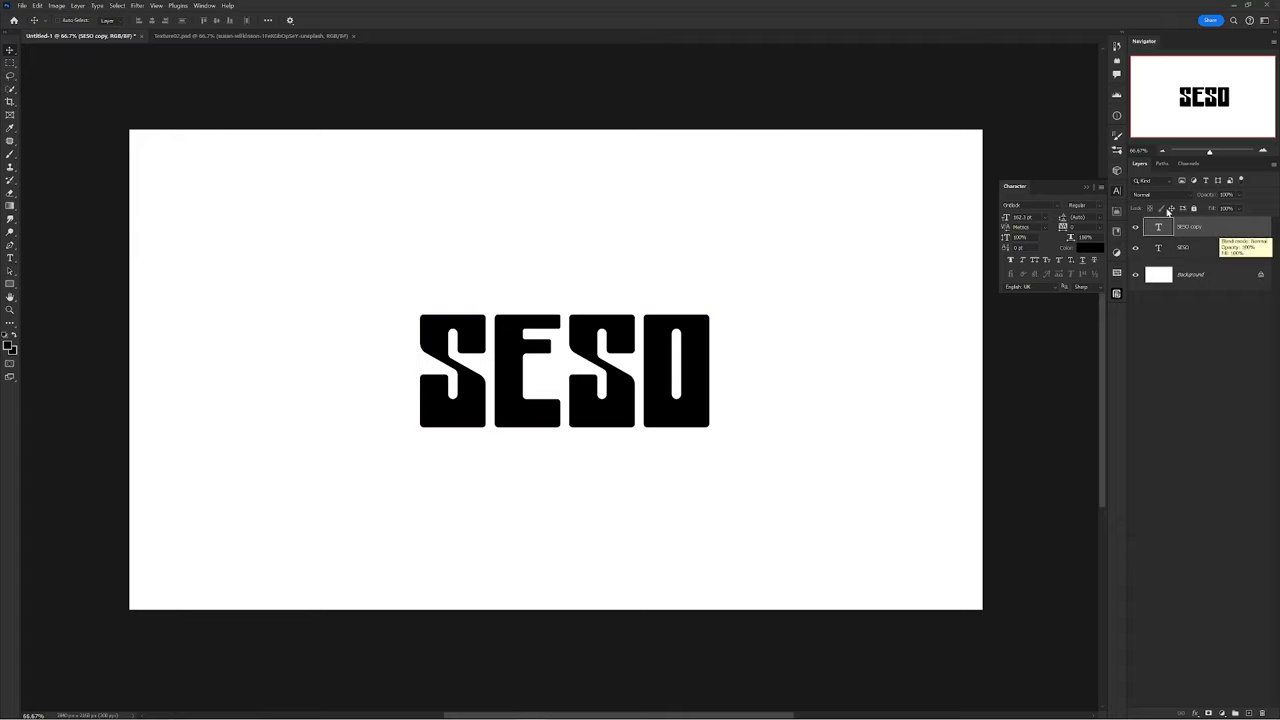
Hide the top SESO copy and give the original an outline-only stroke with 0% fill.
click(1183, 247)
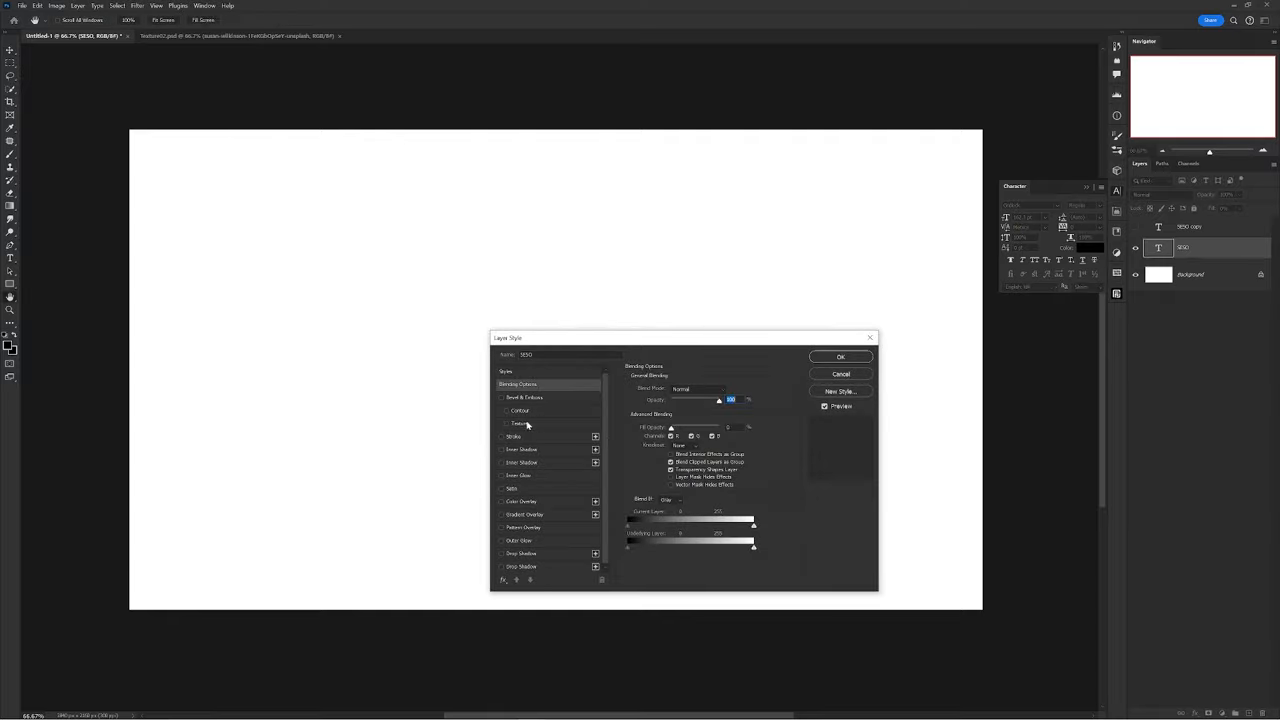
click(513, 437)
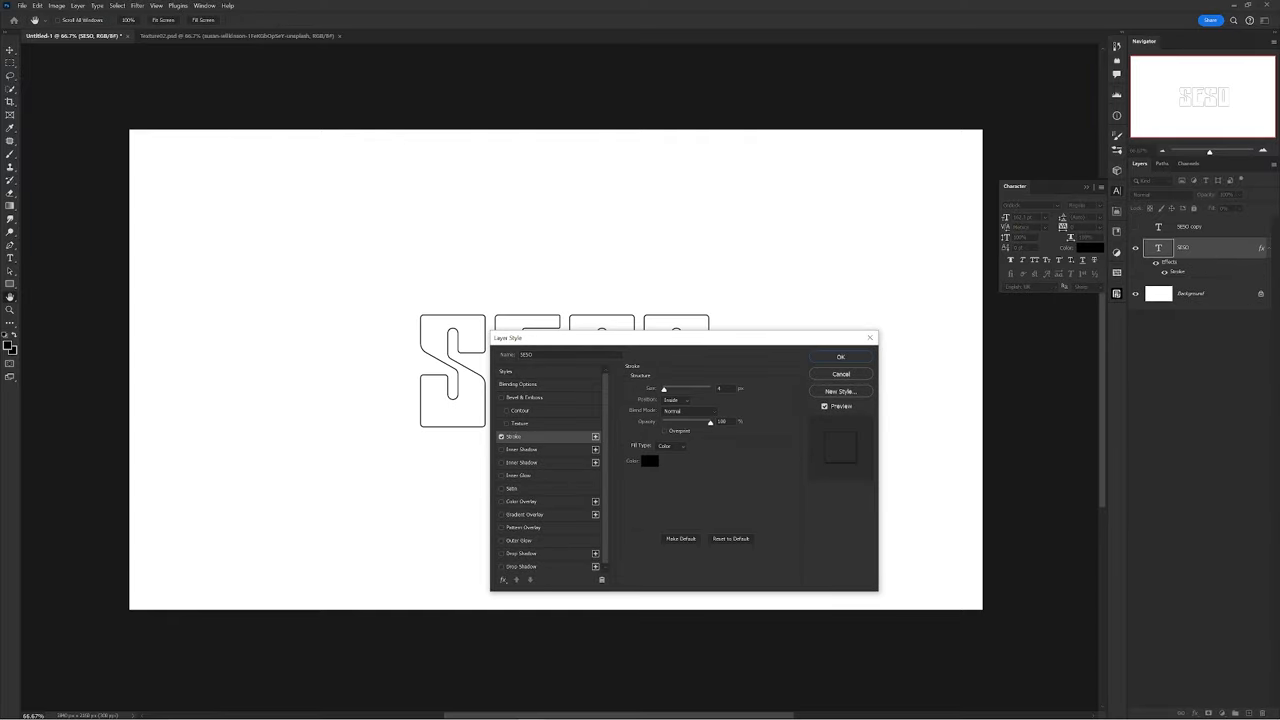
click(649, 460)
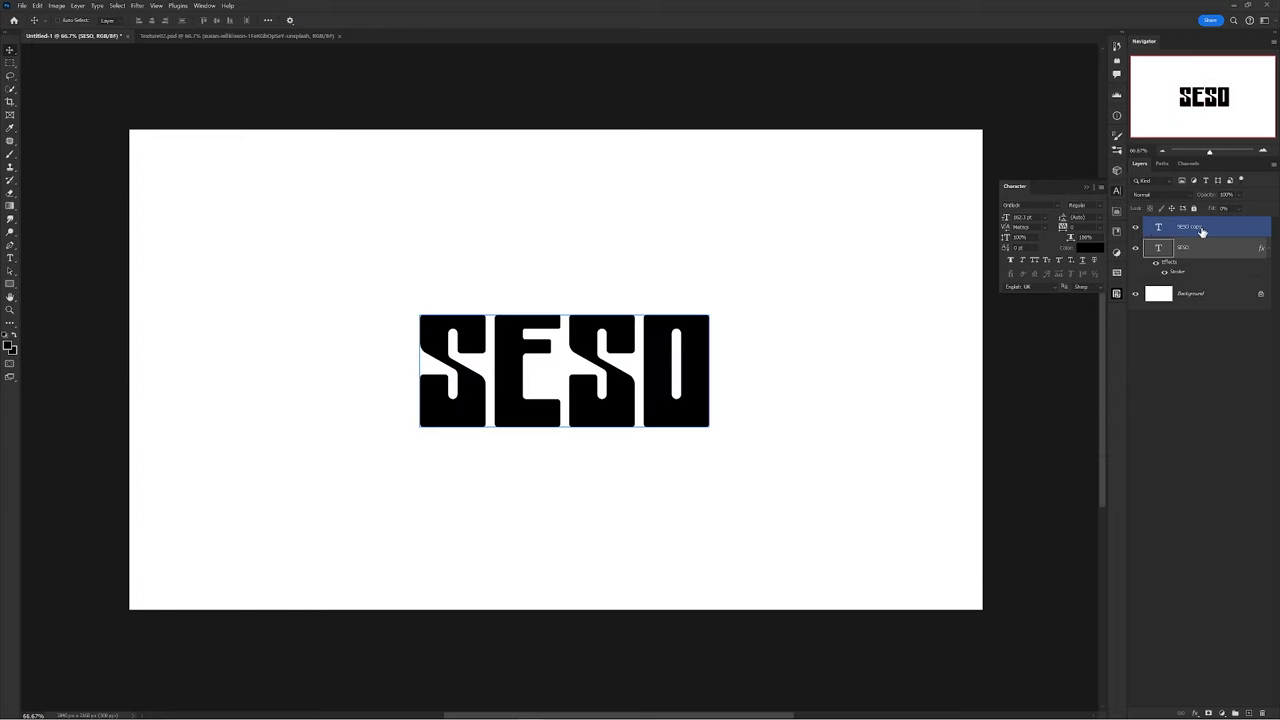
Recolour the top SESO copy pink and mask its right letters with a soft black brush to reveal the outline.
click(1090, 247)
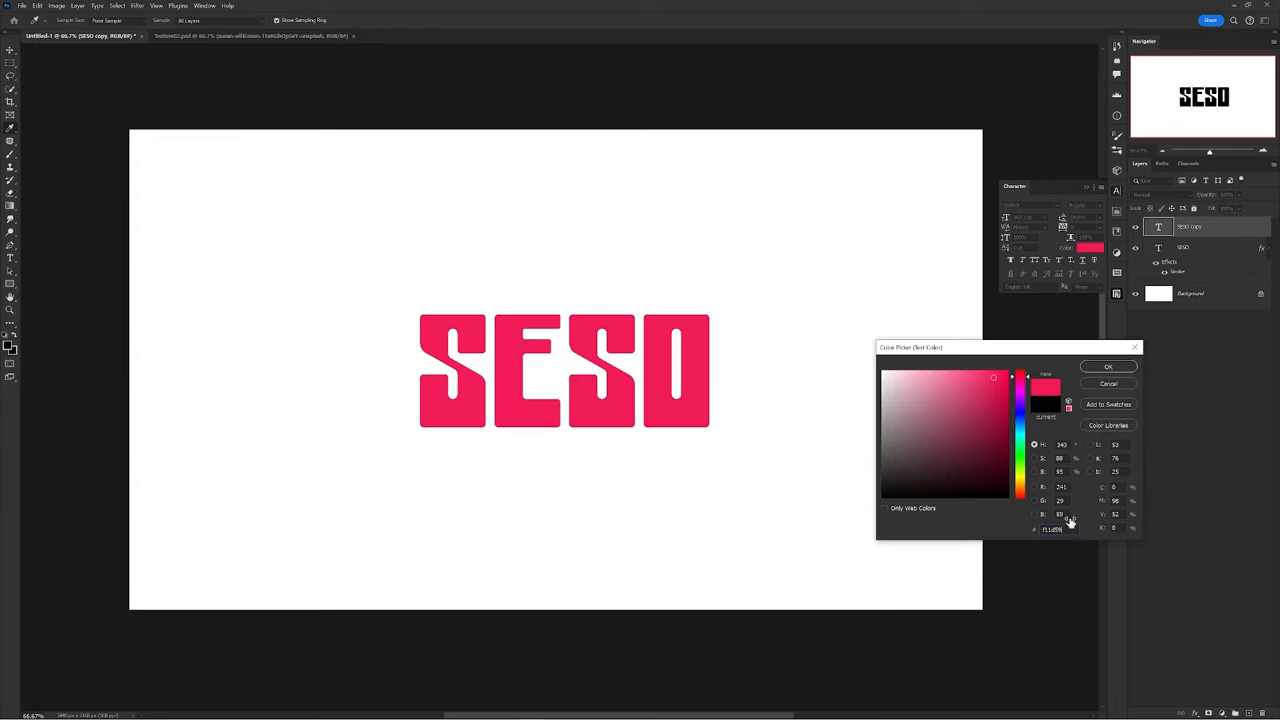
click(1108, 366)
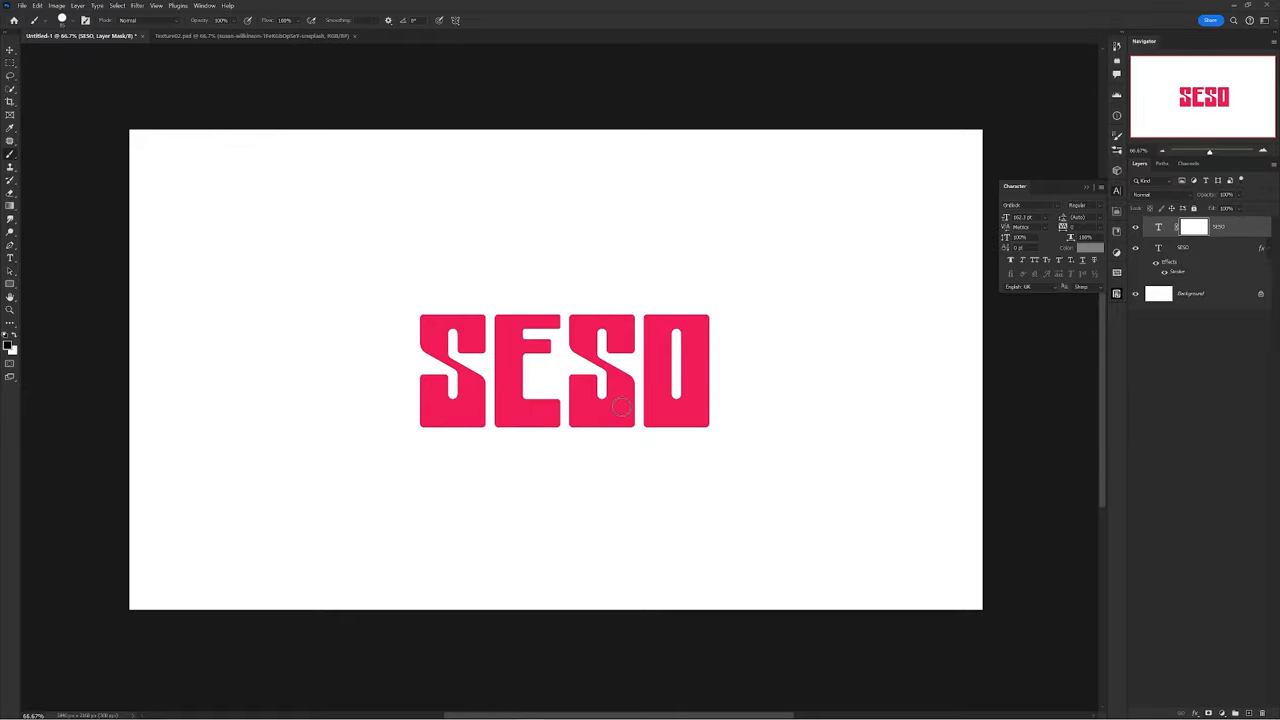
click(613, 447)
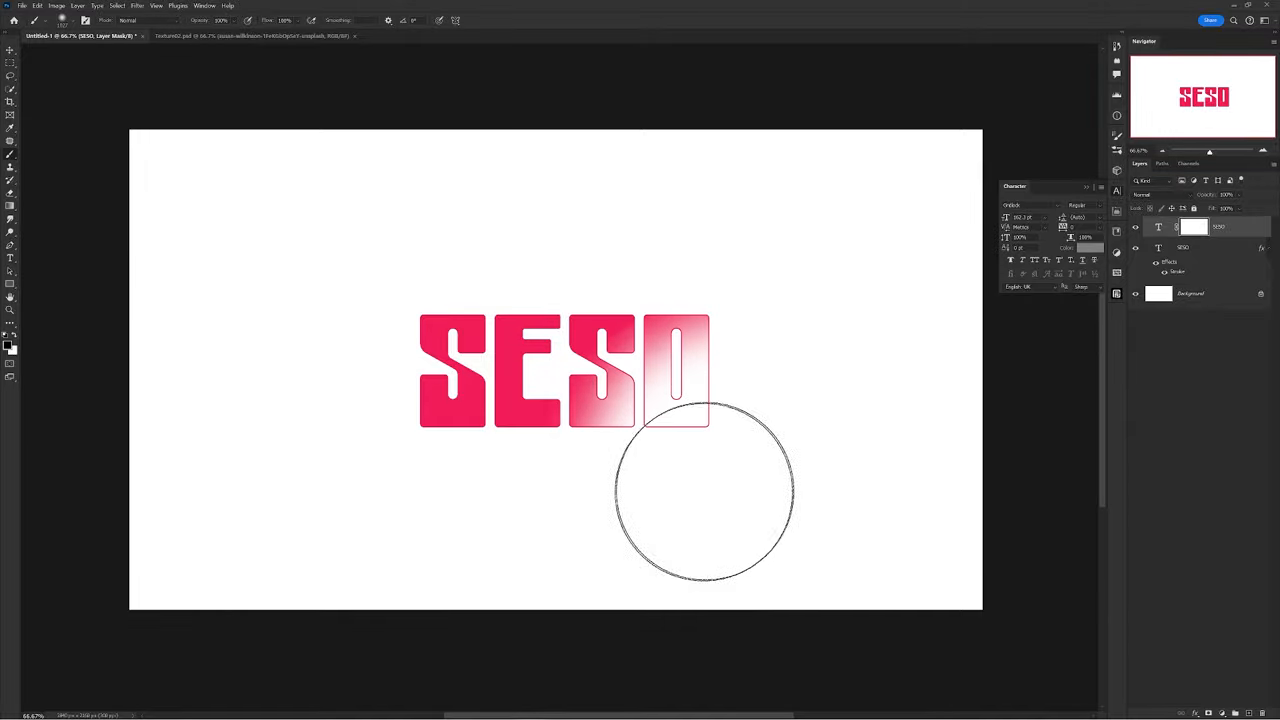
drag(705, 490, 810, 505)
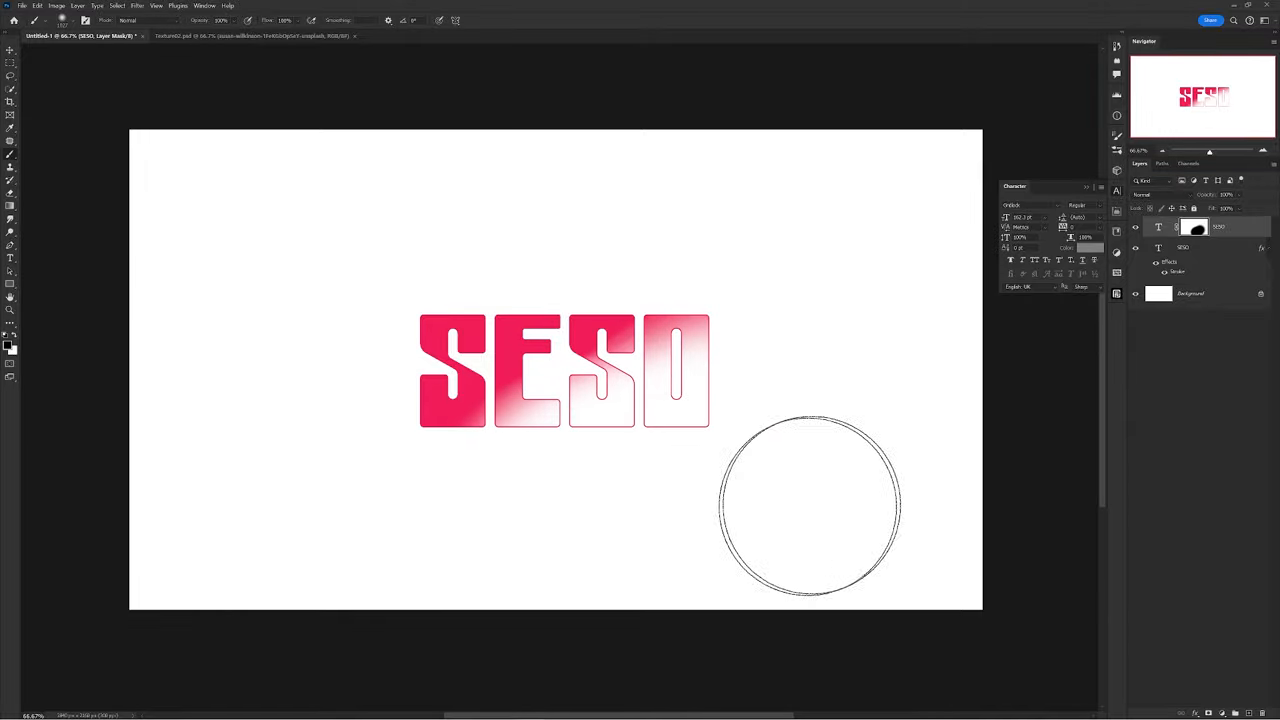